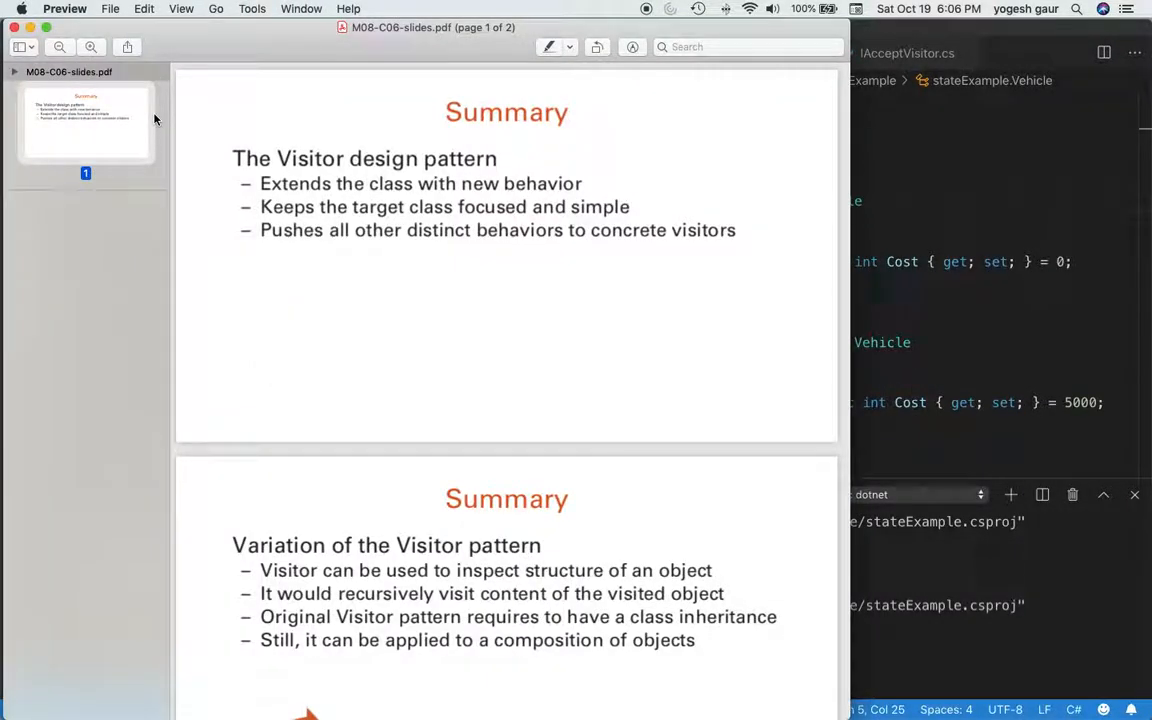
pyautogui.moveTo(658, 162)
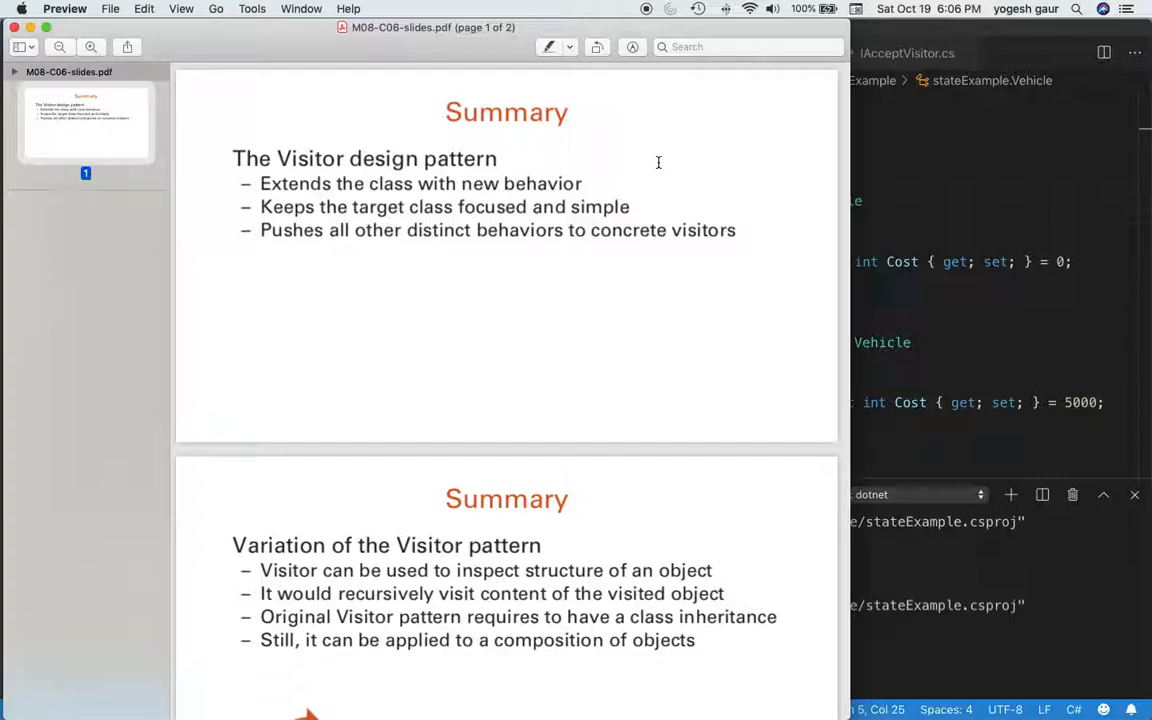
pyautogui.moveTo(528, 180)
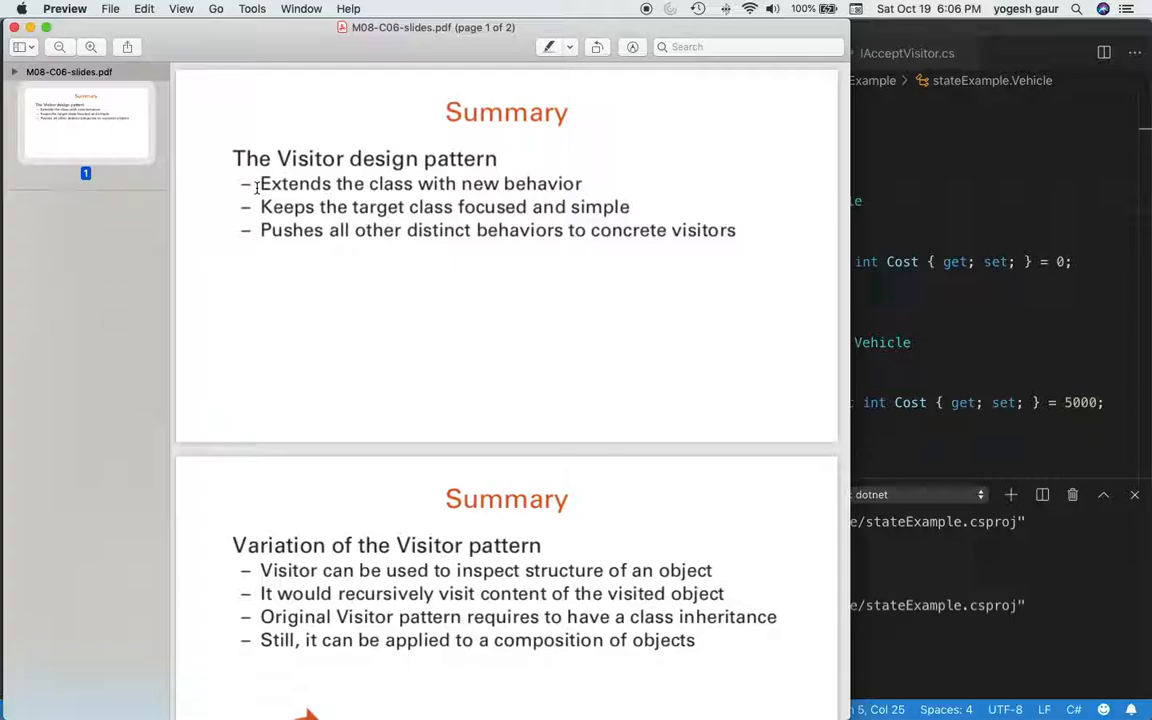
pyautogui.moveTo(598, 184)
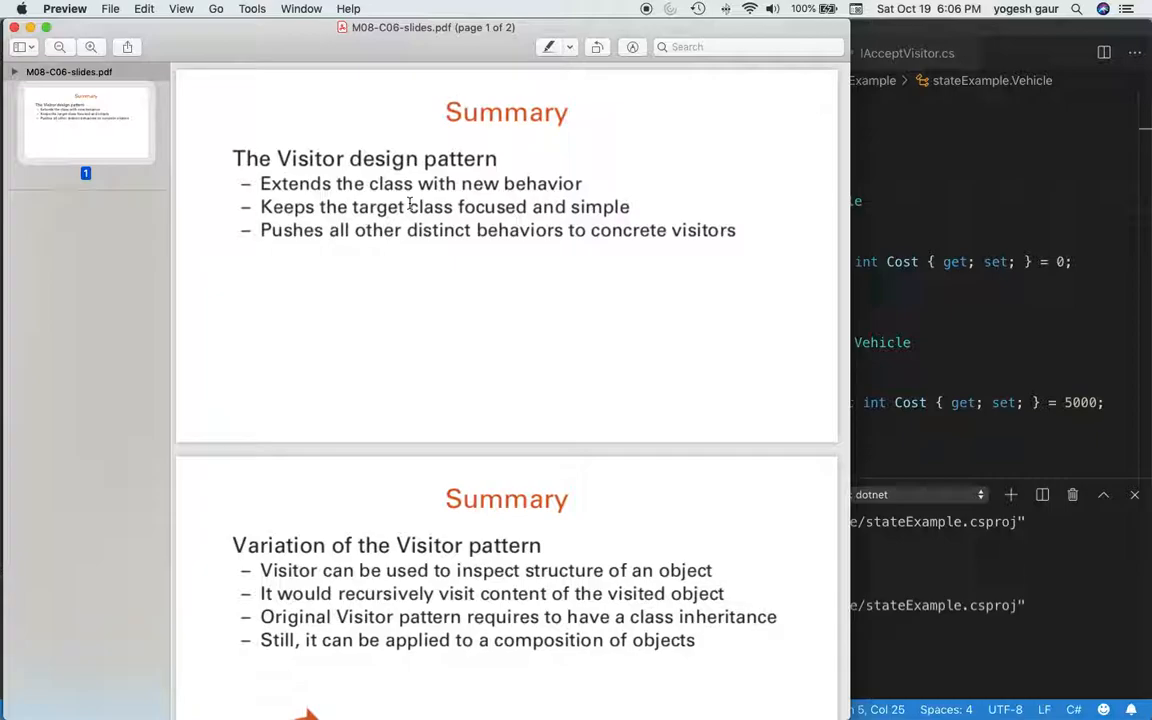
pyautogui.moveTo(344, 242)
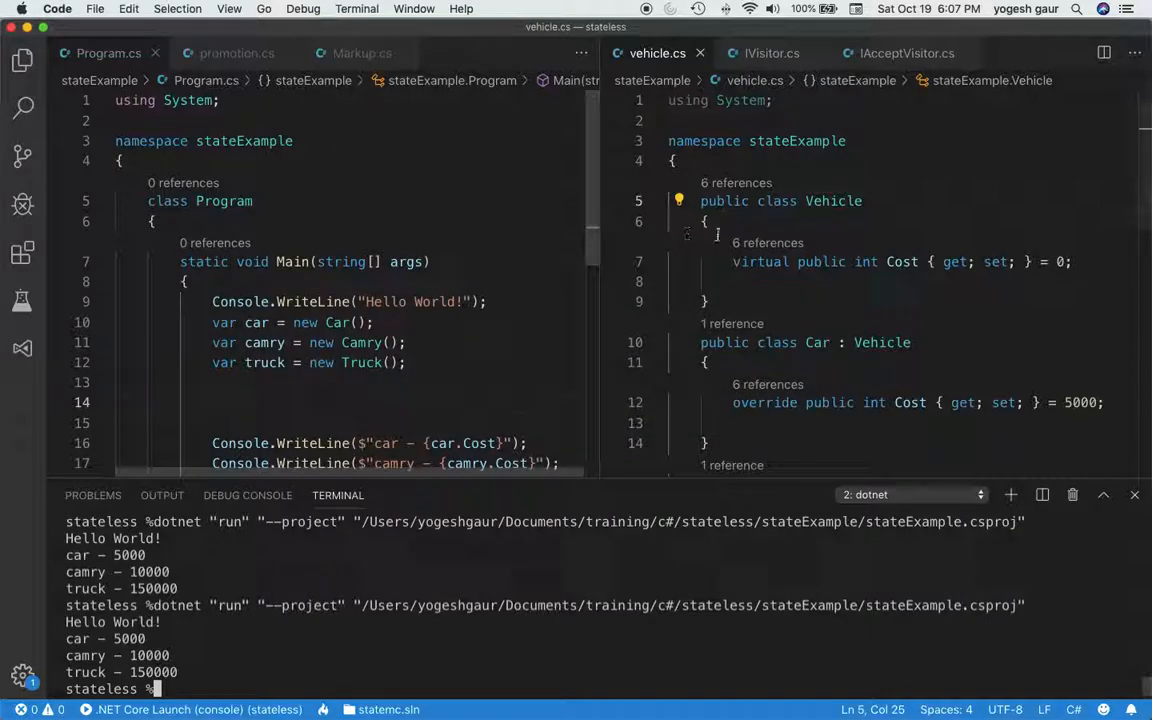
pyautogui.scroll(-3)
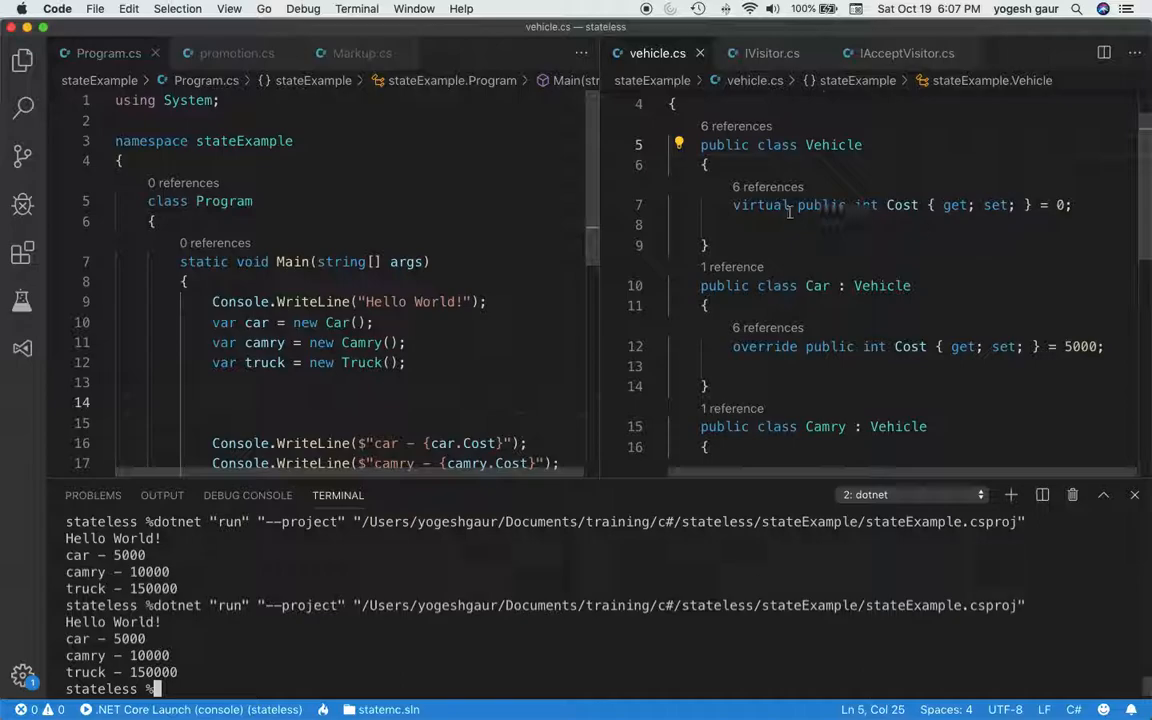
pyautogui.scroll(-3)
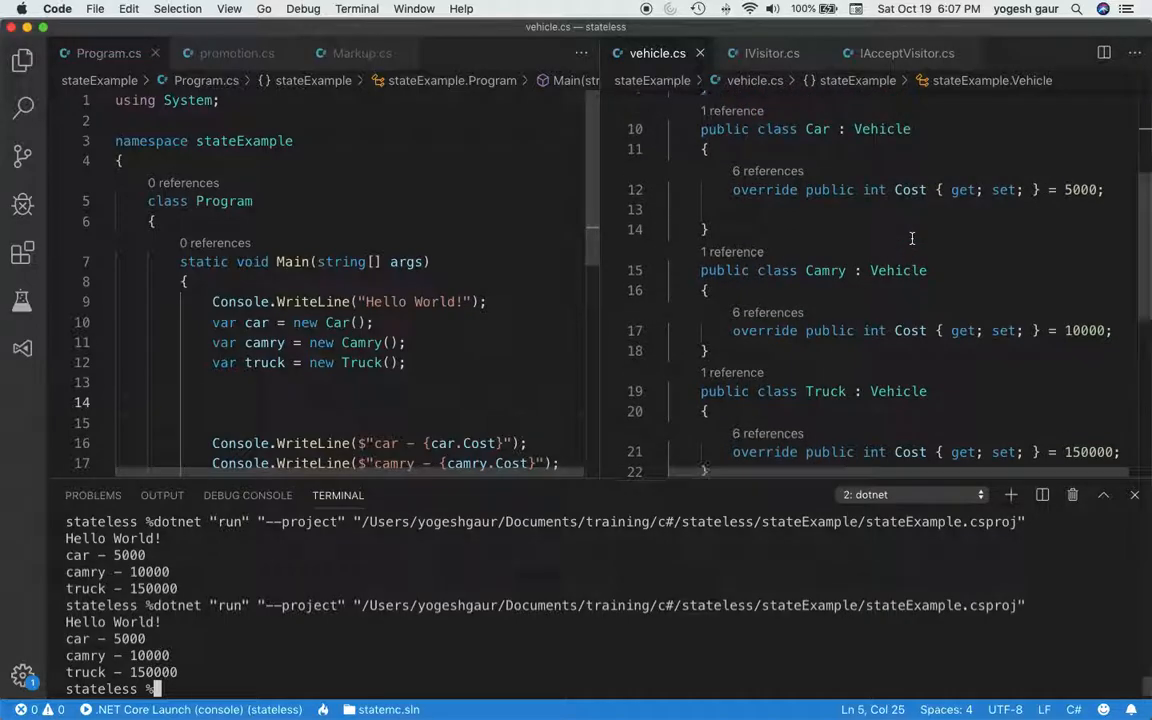
pyautogui.moveTo(824, 270)
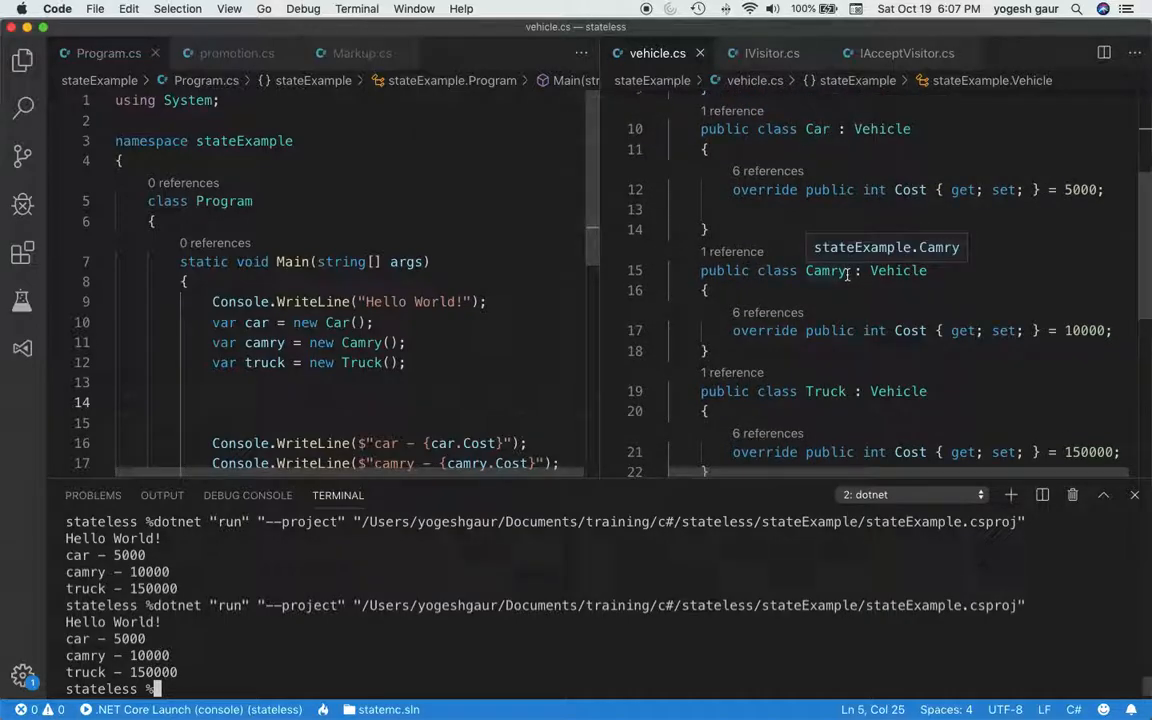
pyautogui.moveTo(1060, 370)
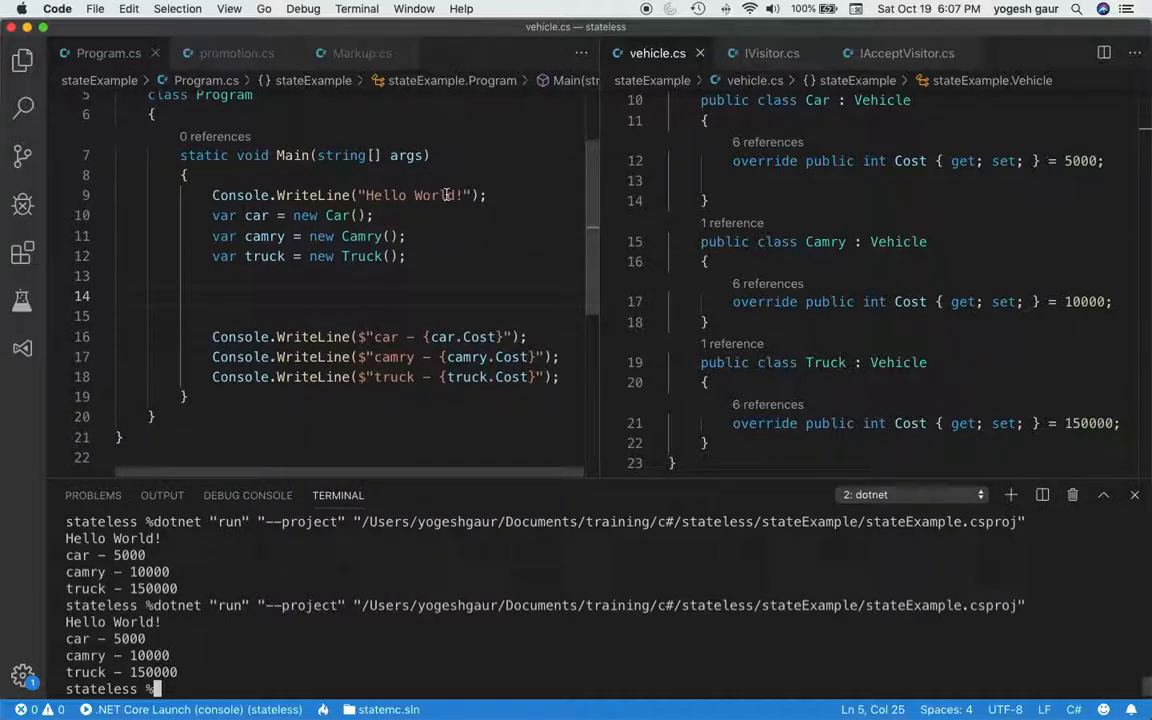
pyautogui.moveTo(212, 216); pyautogui.dragTo(404, 256)
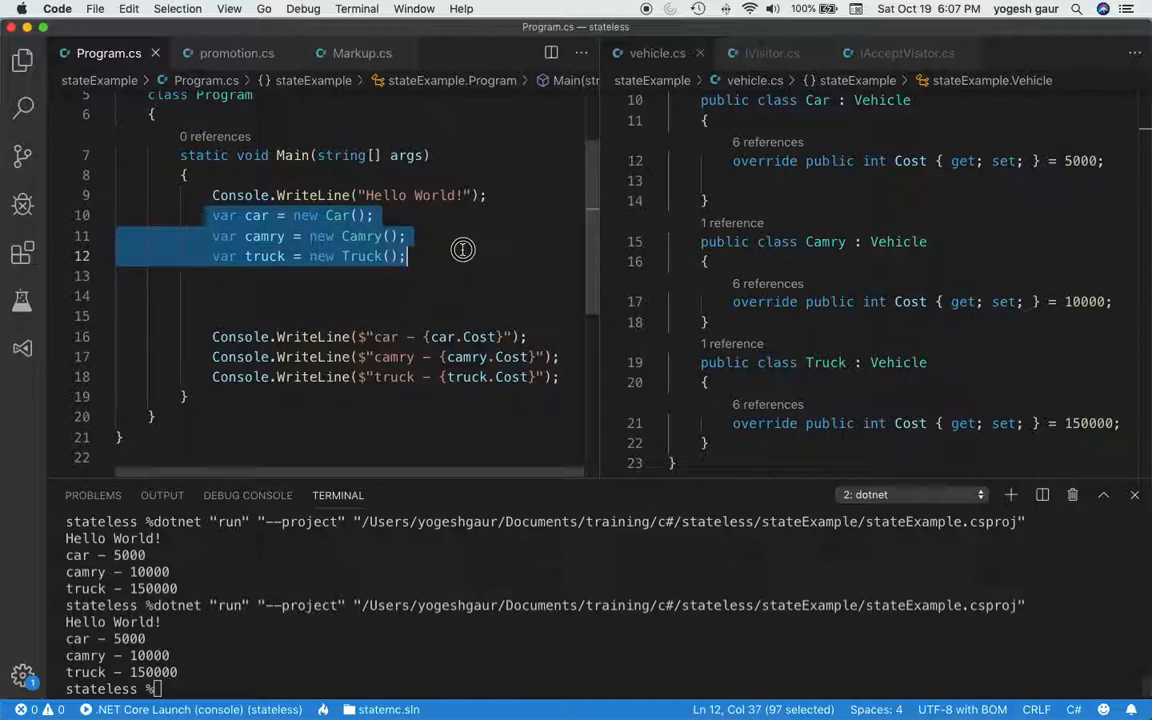
pyautogui.click(492, 290)
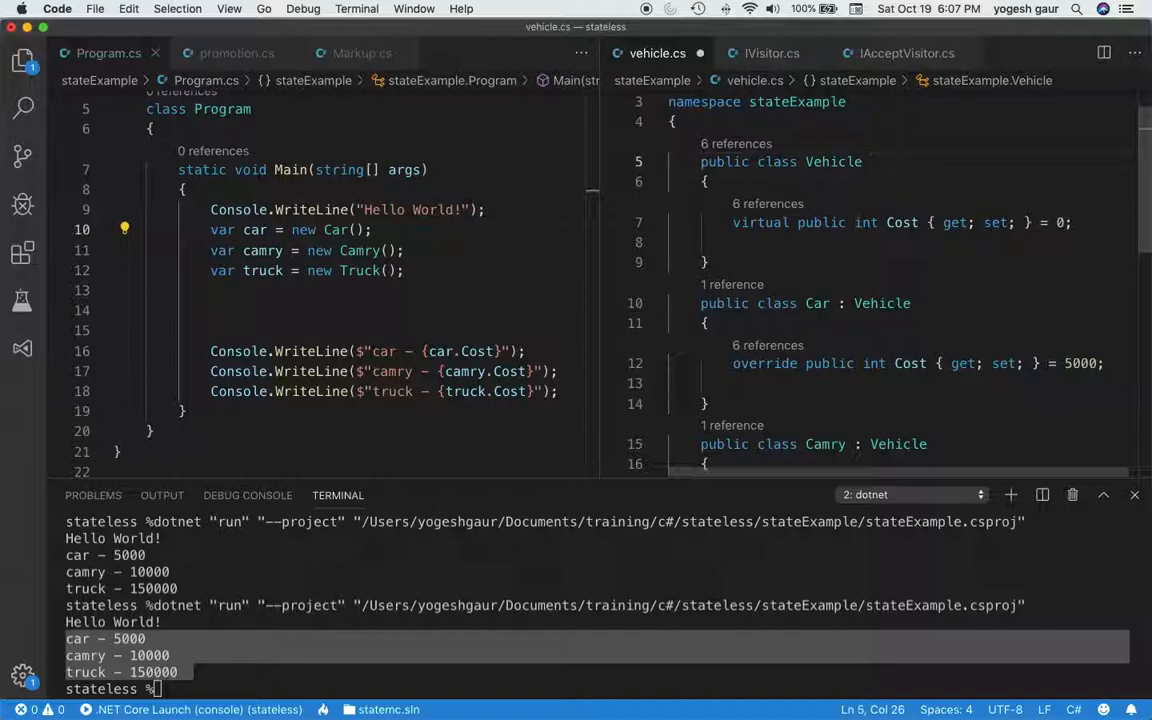
# Declare Vehicle as ': IAcceptVisitor' and generate the Accept(IVisitor visitor) stub via Implement interface.
pyautogui.write(':')
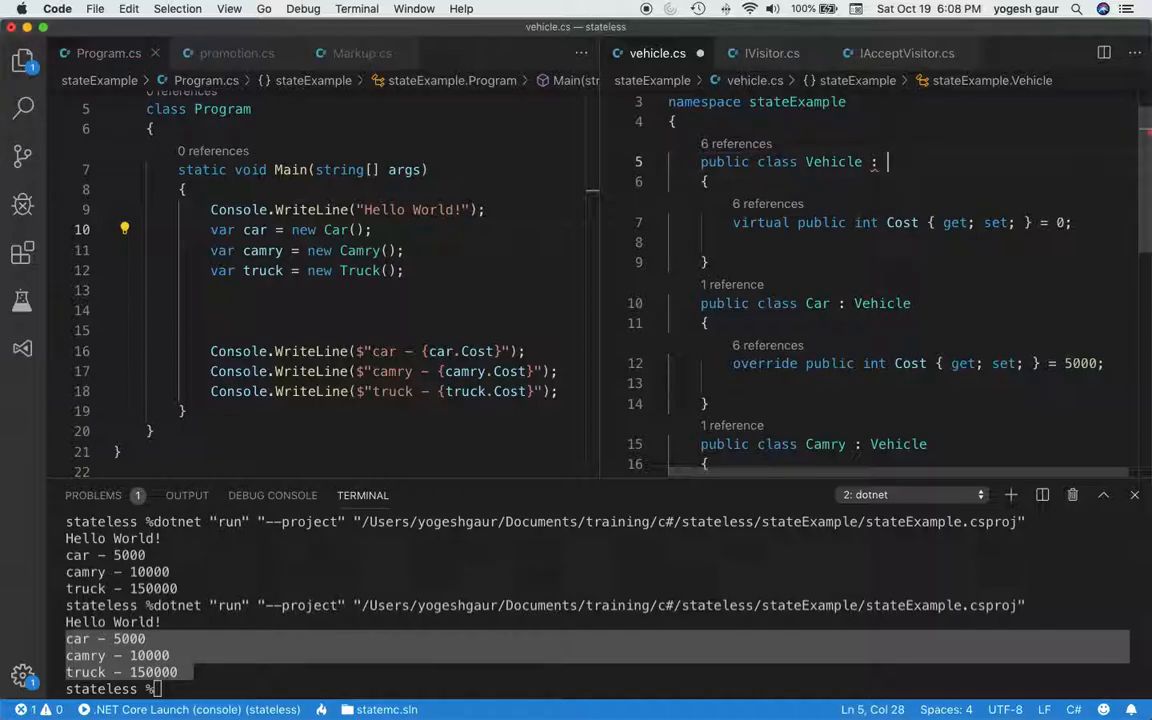
pyautogui.write('IAcceptVisitor')
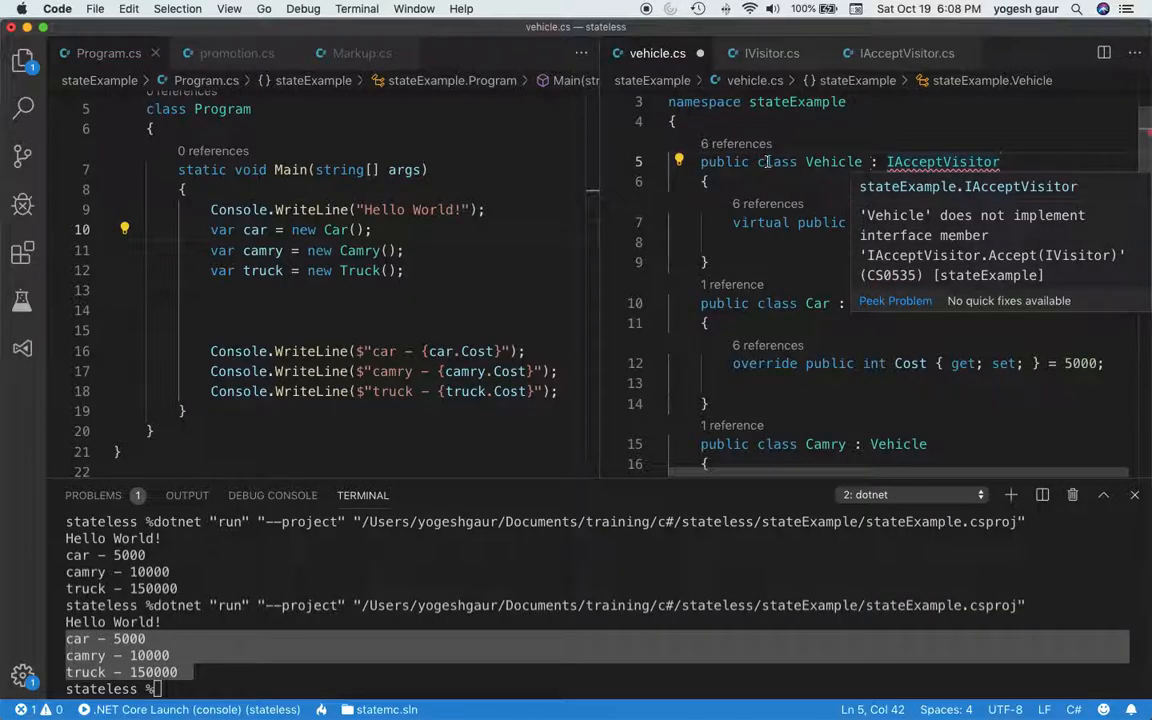
pyautogui.click(680, 160)
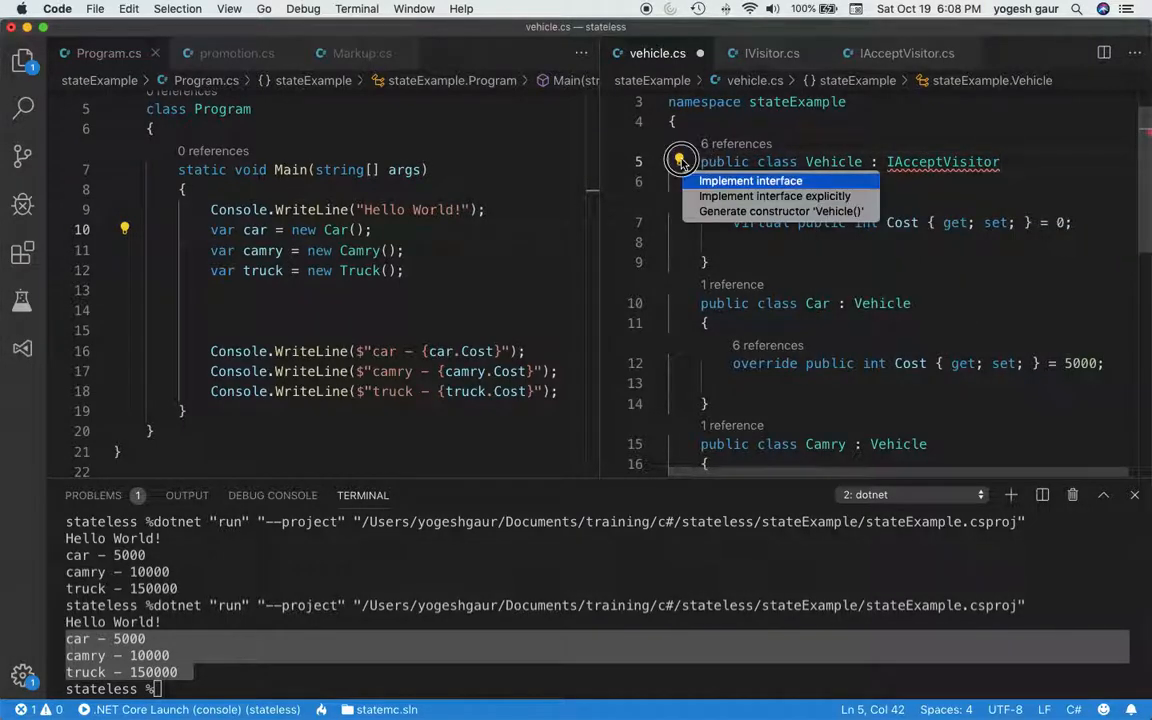
pyautogui.click(750, 180)
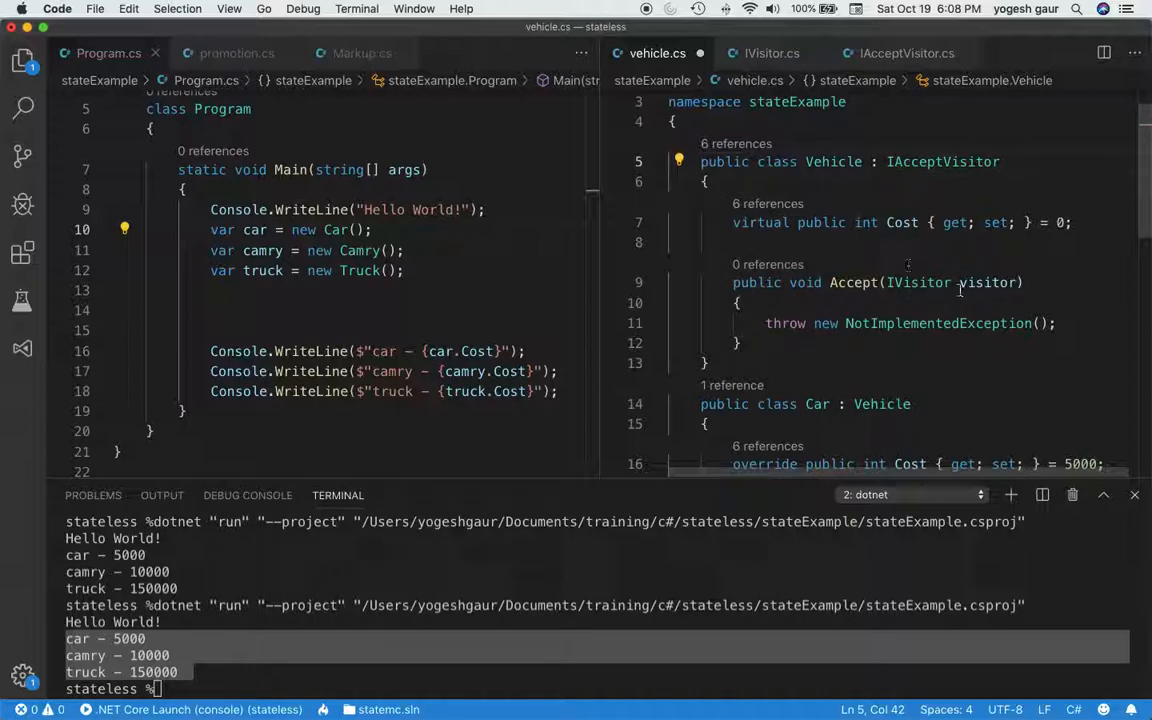
pyautogui.scroll(-3)
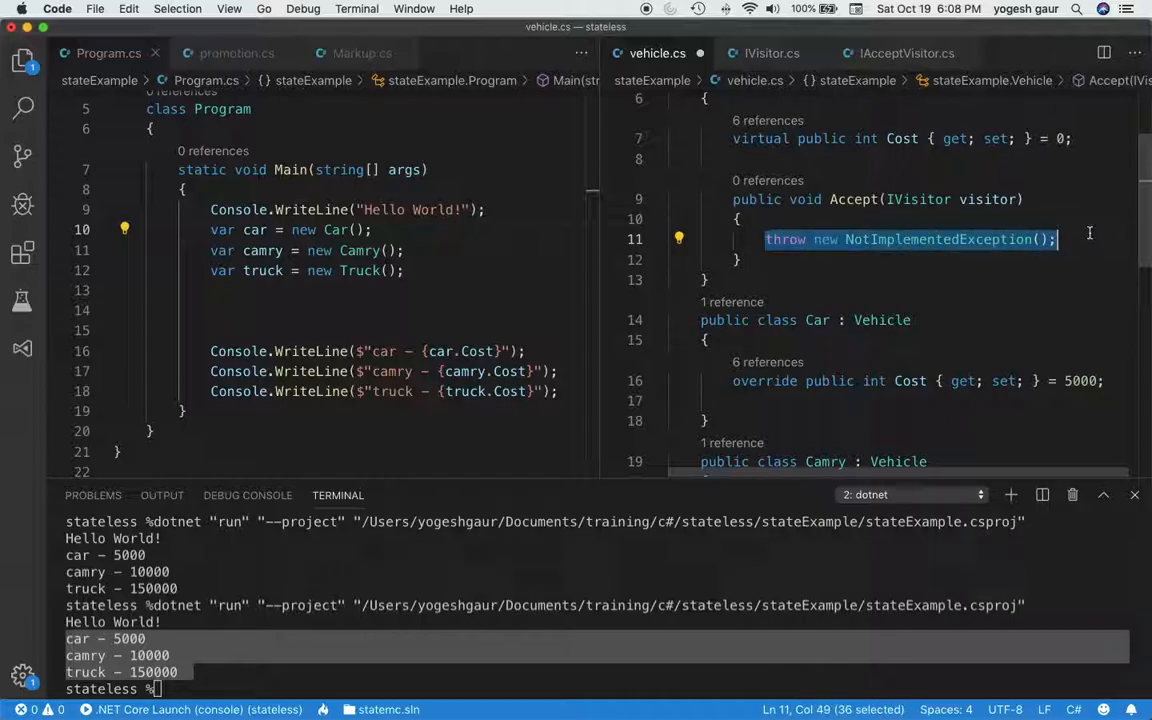
# Replace the NotImplementedException throw with visitor.Accept(this); and inspect the IVisitor parameter.
pyautogui.write('visitor.A')
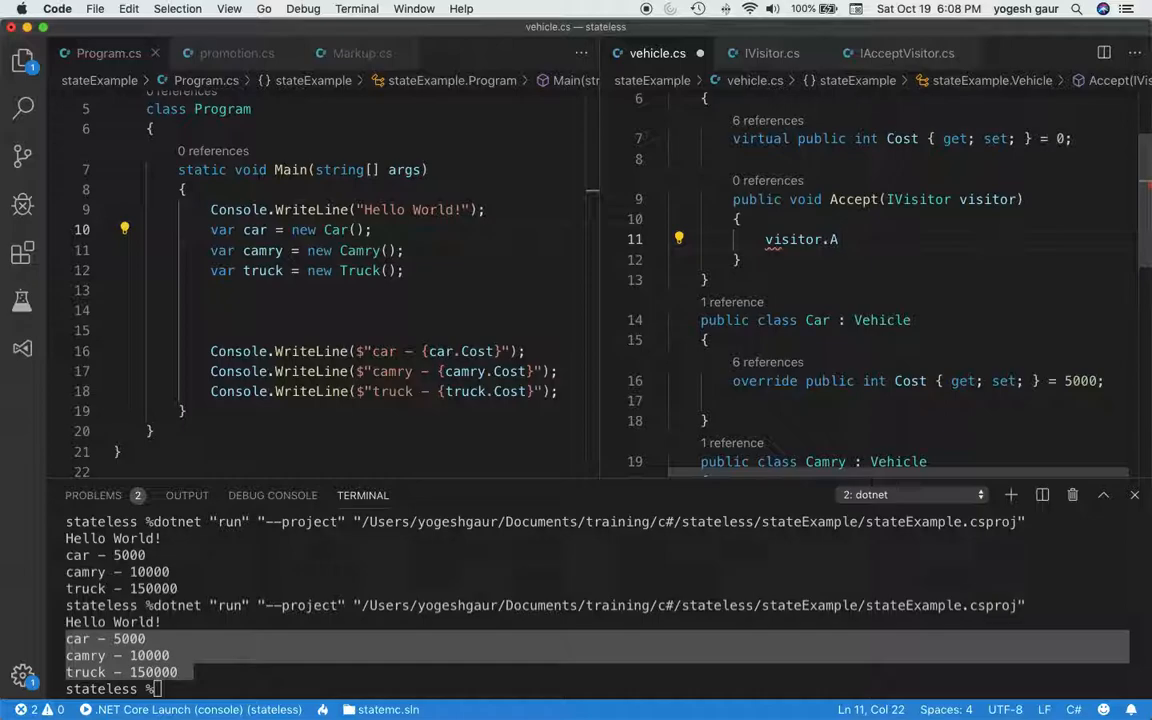
pyautogui.write('ccept(')
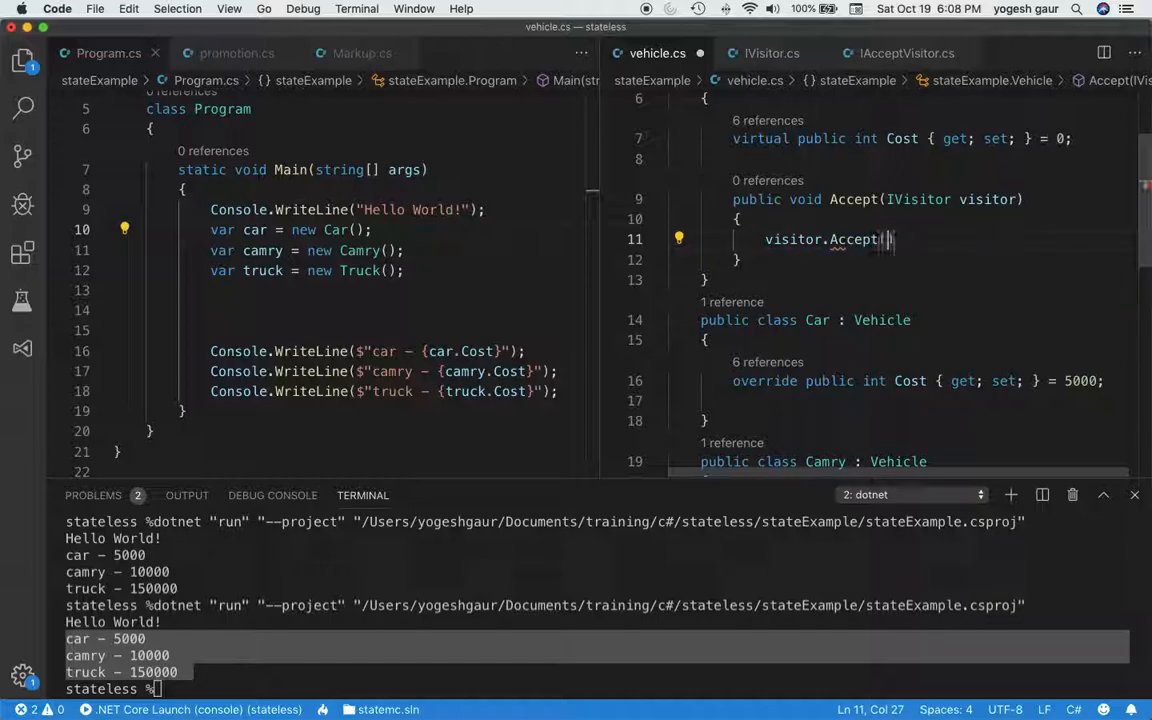
pyautogui.write('this')
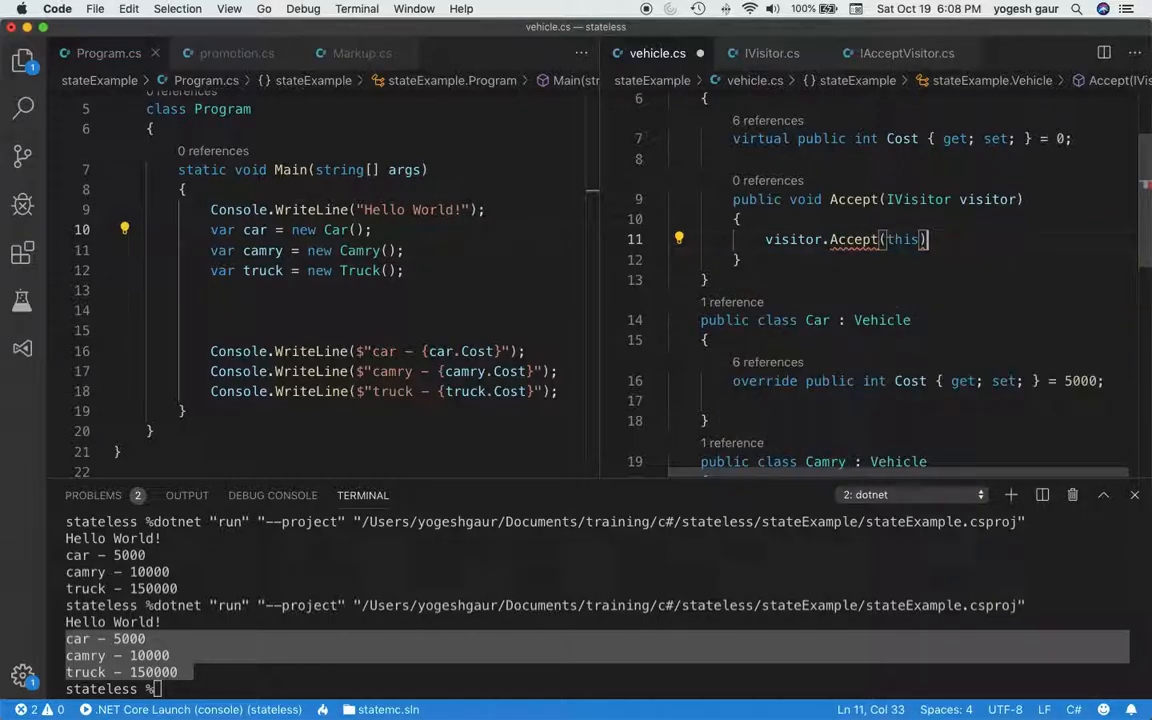
pyautogui.write(';')
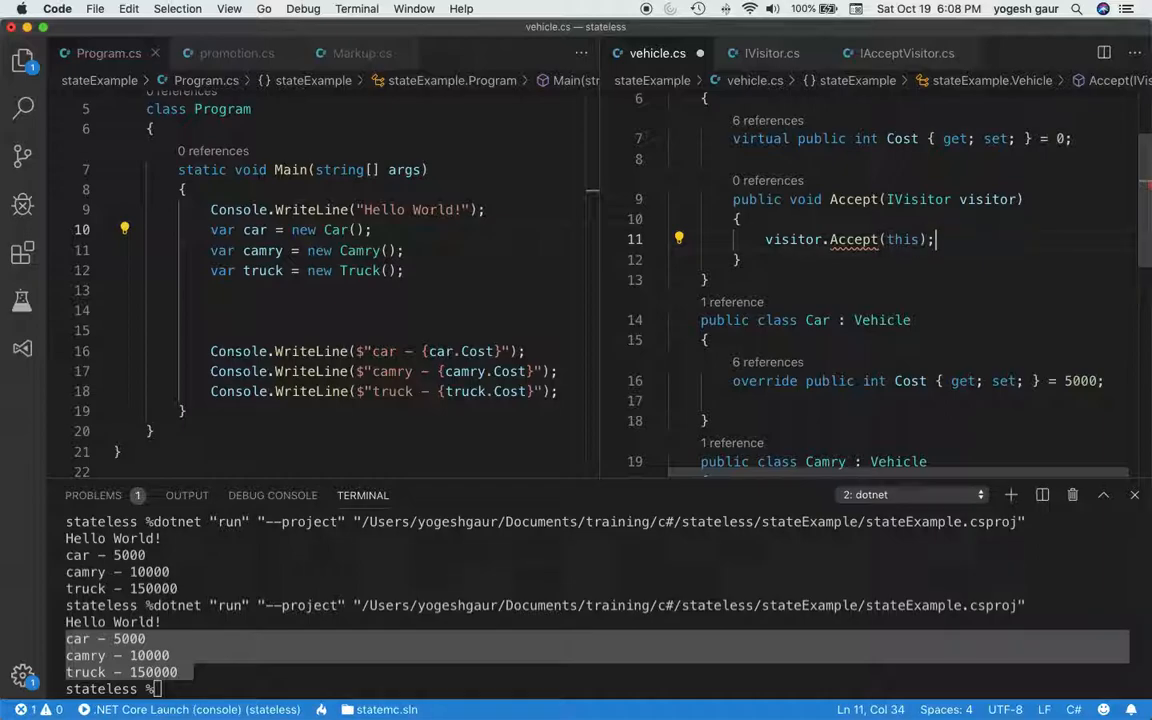
pyautogui.moveTo(856, 240)
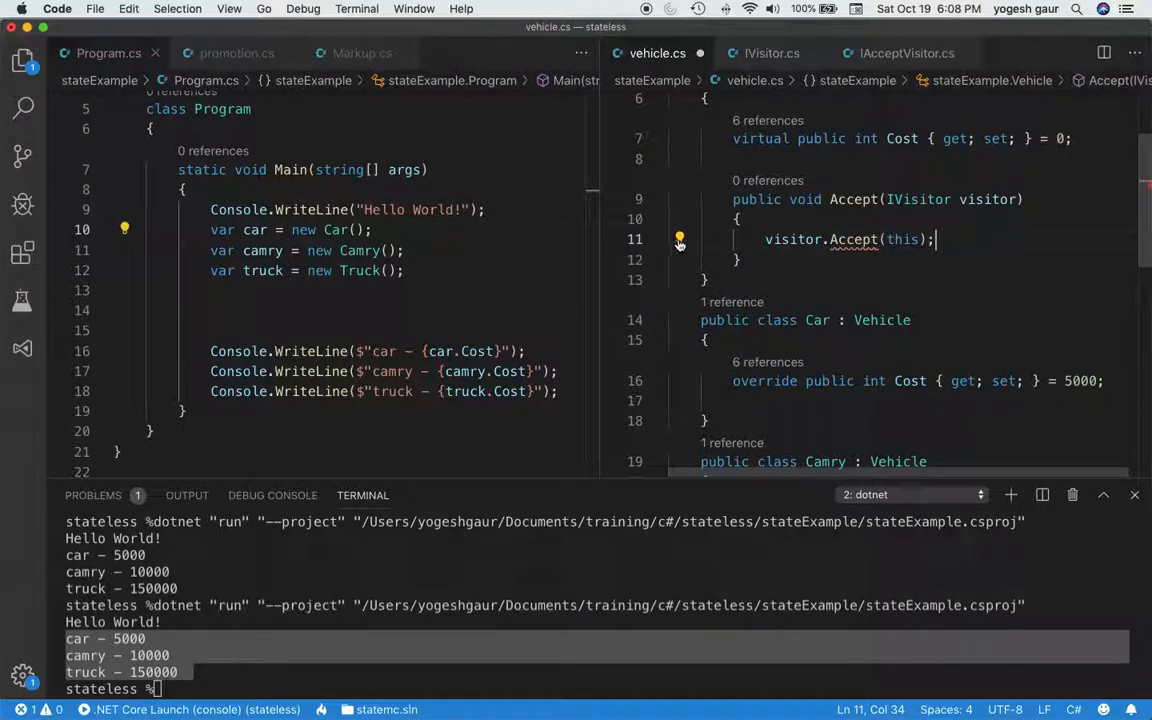
pyautogui.click(680, 238)
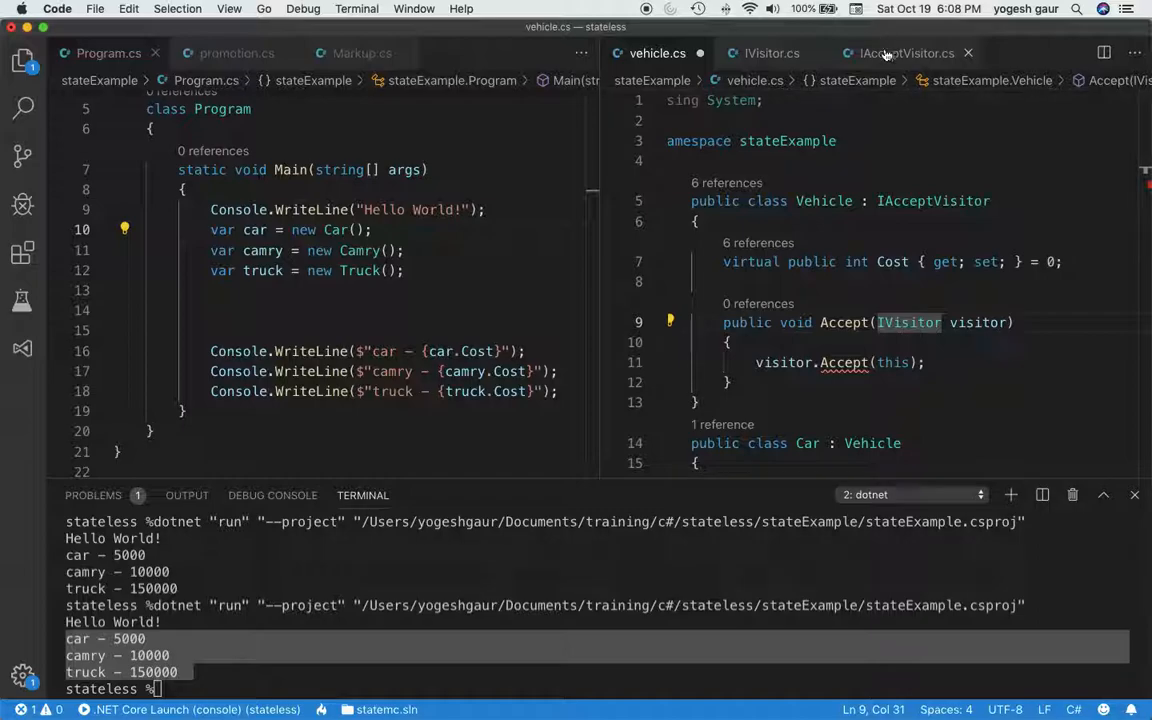
# Check IVisitor declares Visit(Vehicle), then return to vehicle.cs to correct the visitor call.
pyautogui.click(904, 52)
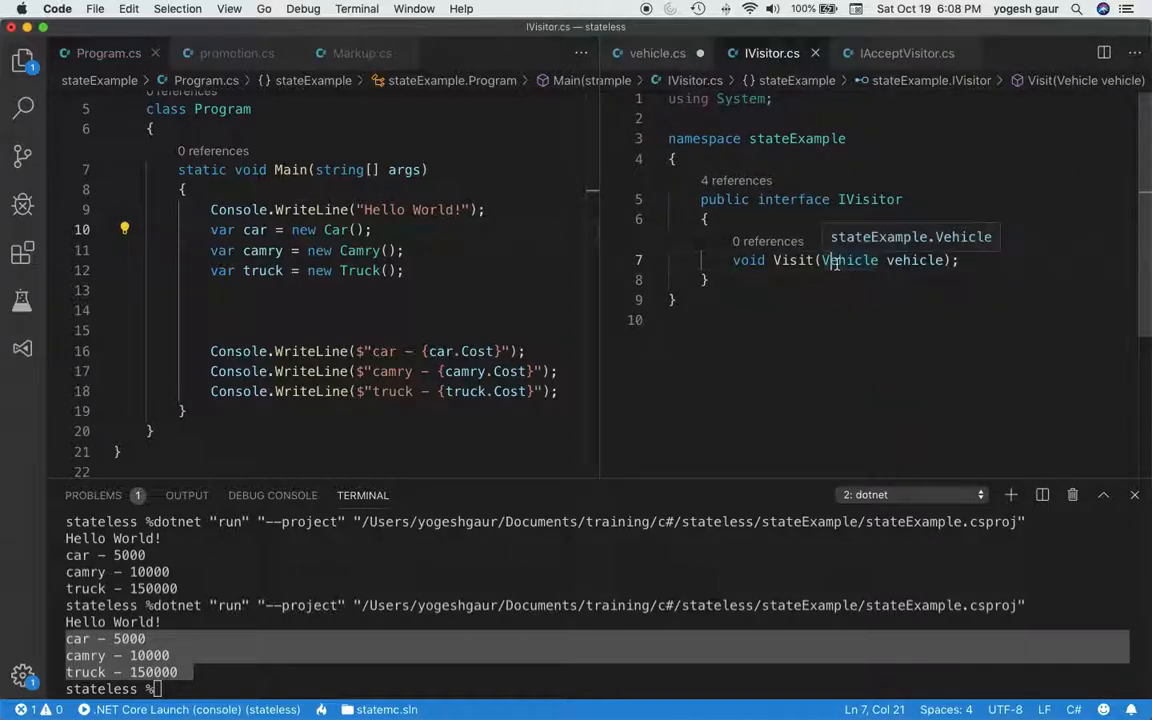
pyautogui.doubleClick(870, 200)
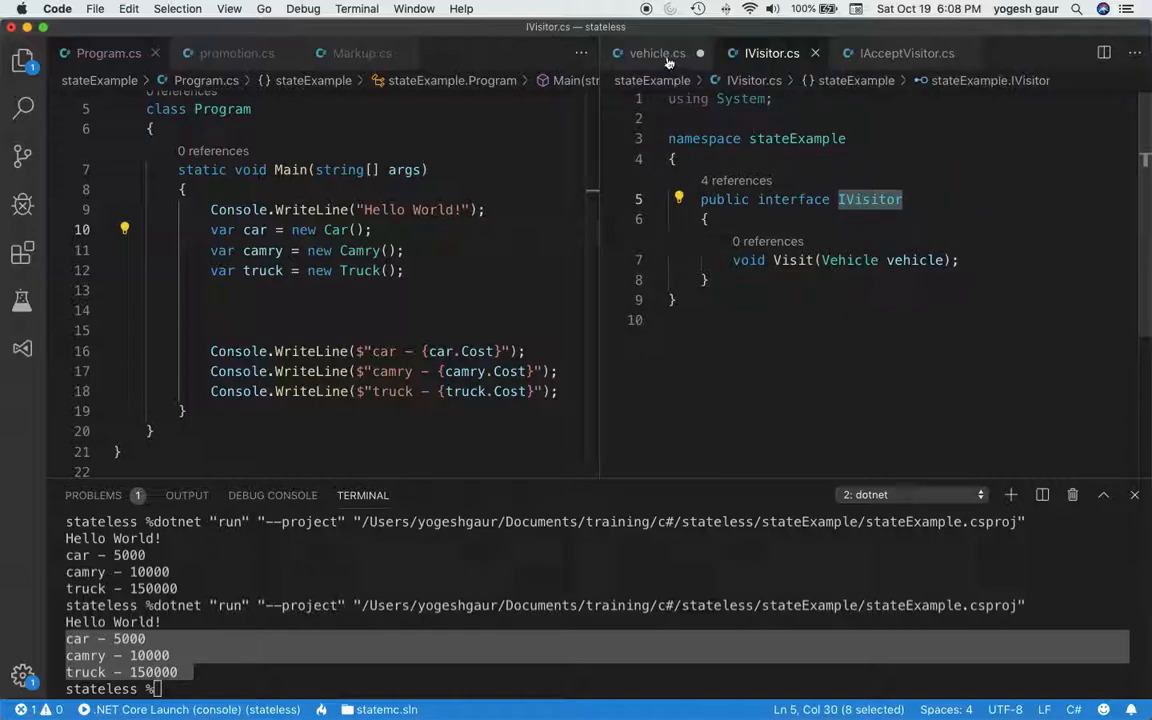
pyautogui.click(656, 52)
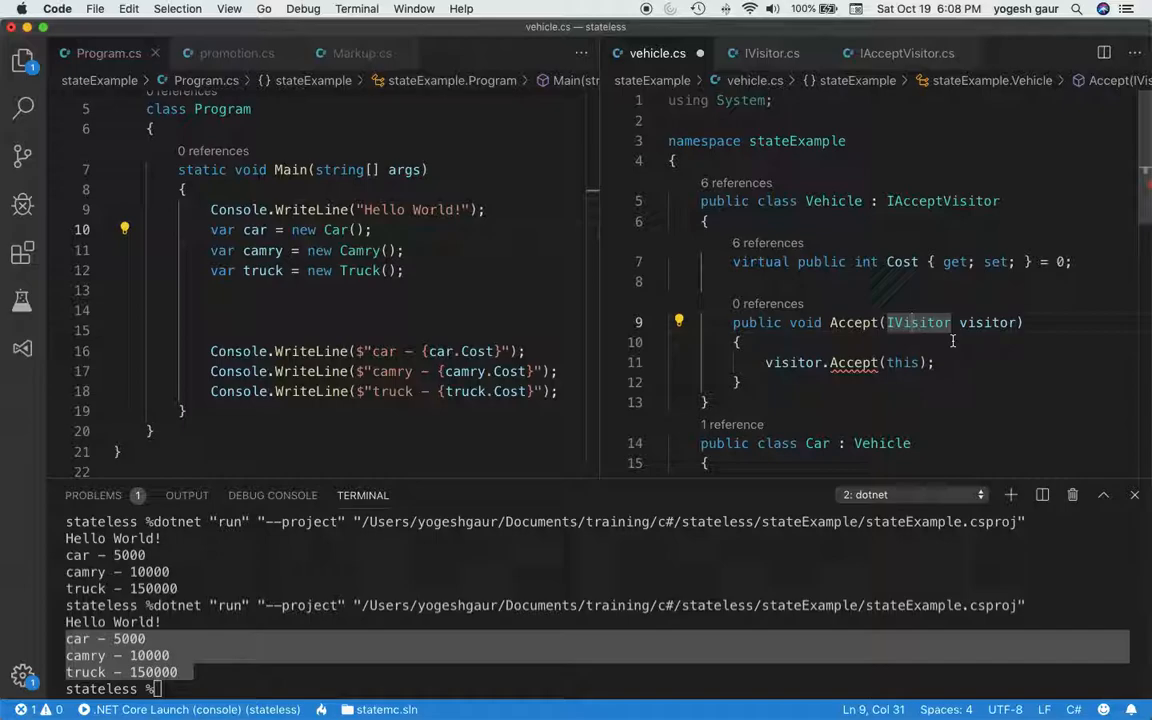
pyautogui.click(848, 362)
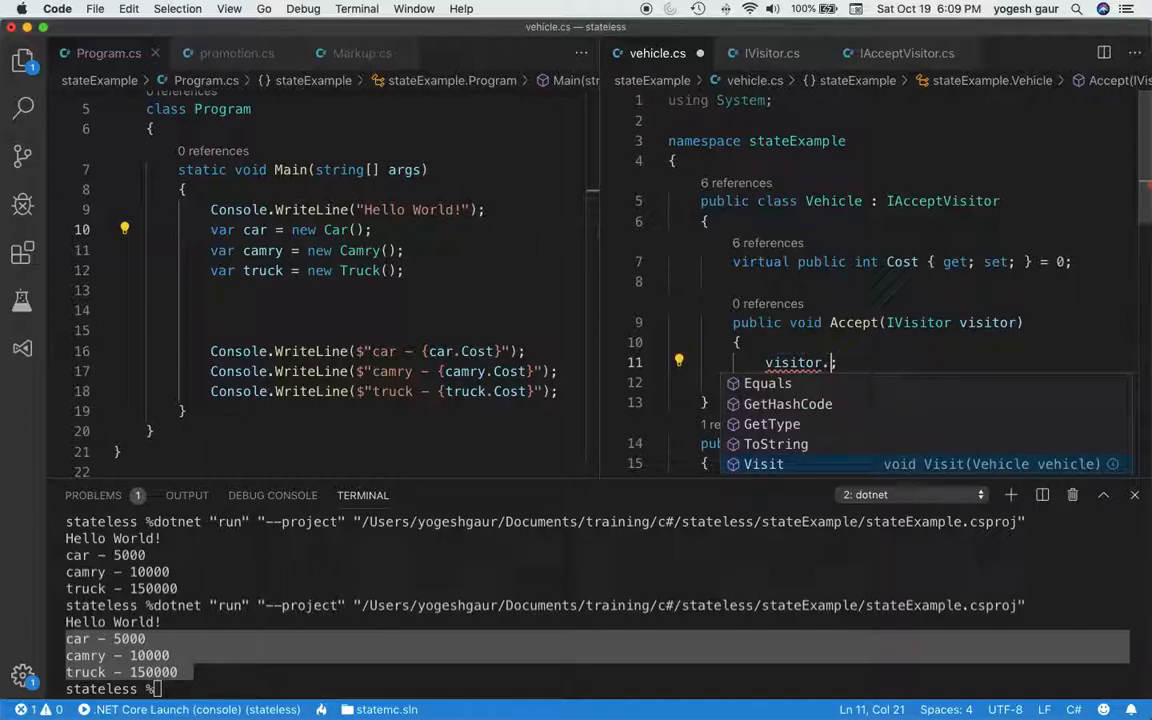
# Finish the Accept body as visitor.Visit(this); and review the IAcceptVisitor declaration and Accept name.
pyautogui.write('V')
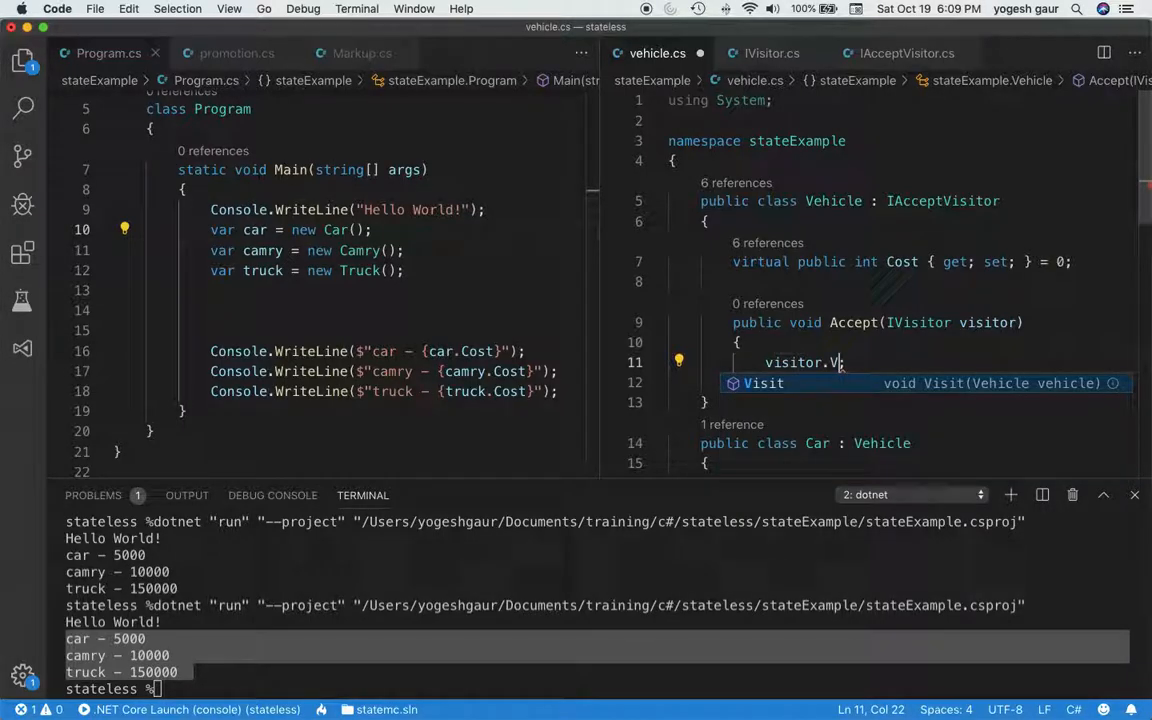
pyautogui.write('isit(this);')
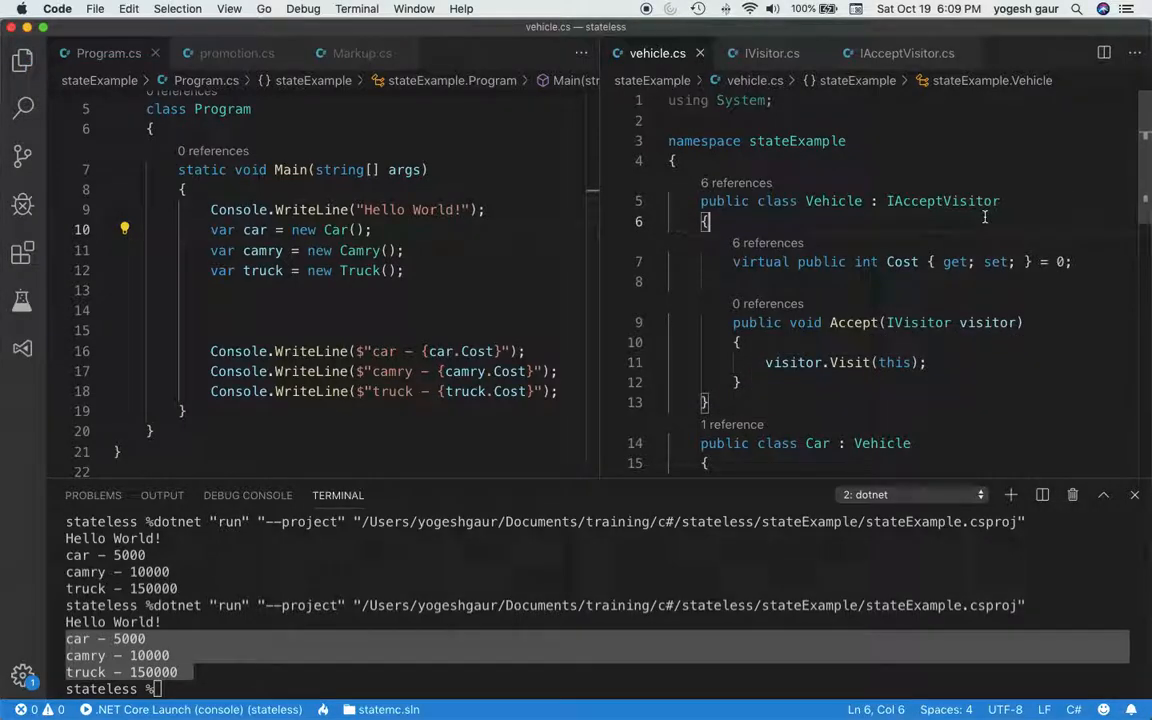
pyautogui.rightClick(944, 200)
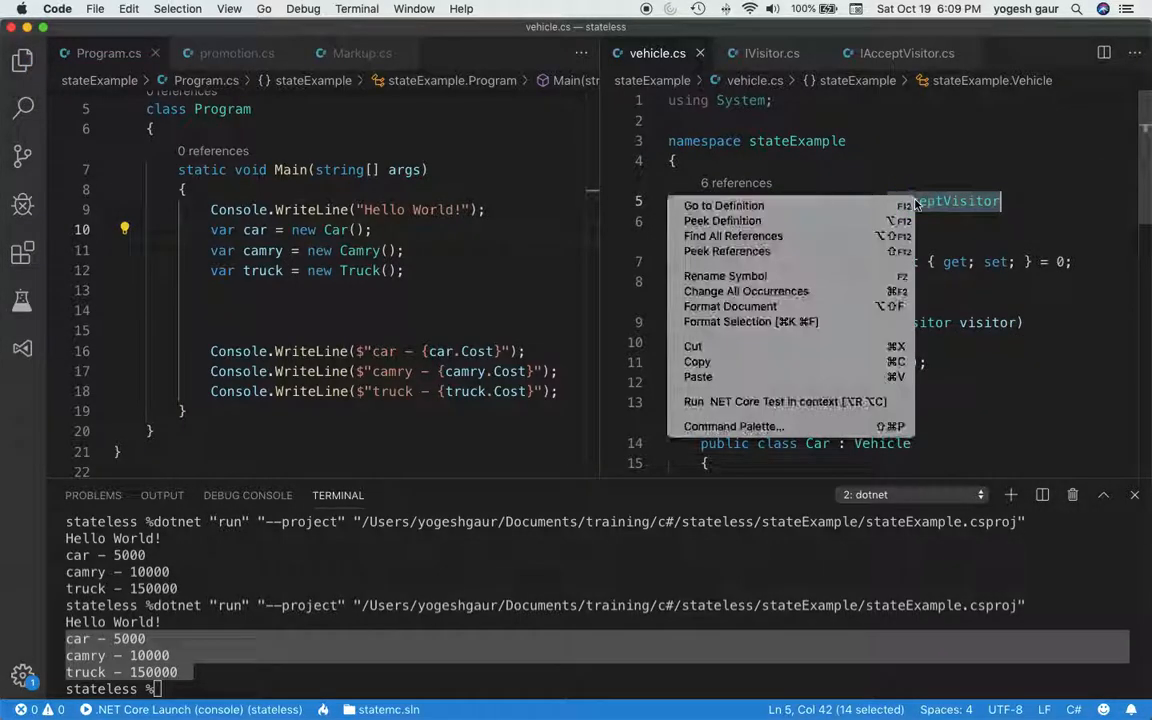
pyautogui.click(724, 204)
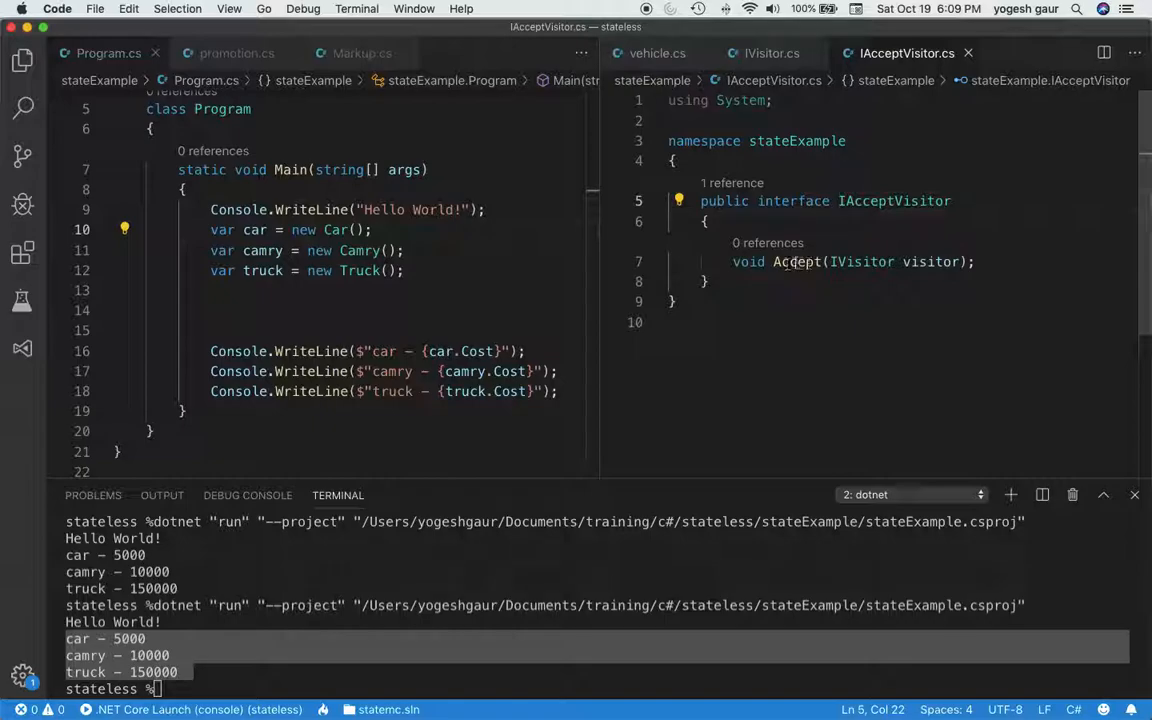
pyautogui.doubleClick(798, 260)
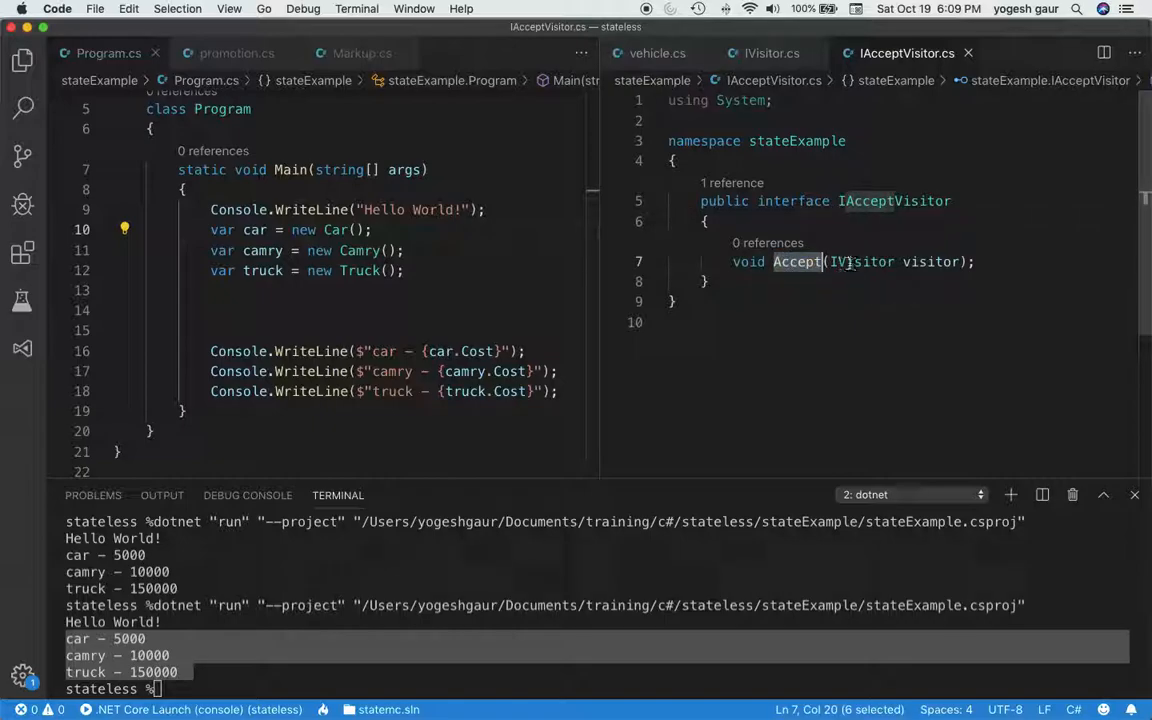
pyautogui.moveTo(850, 260)
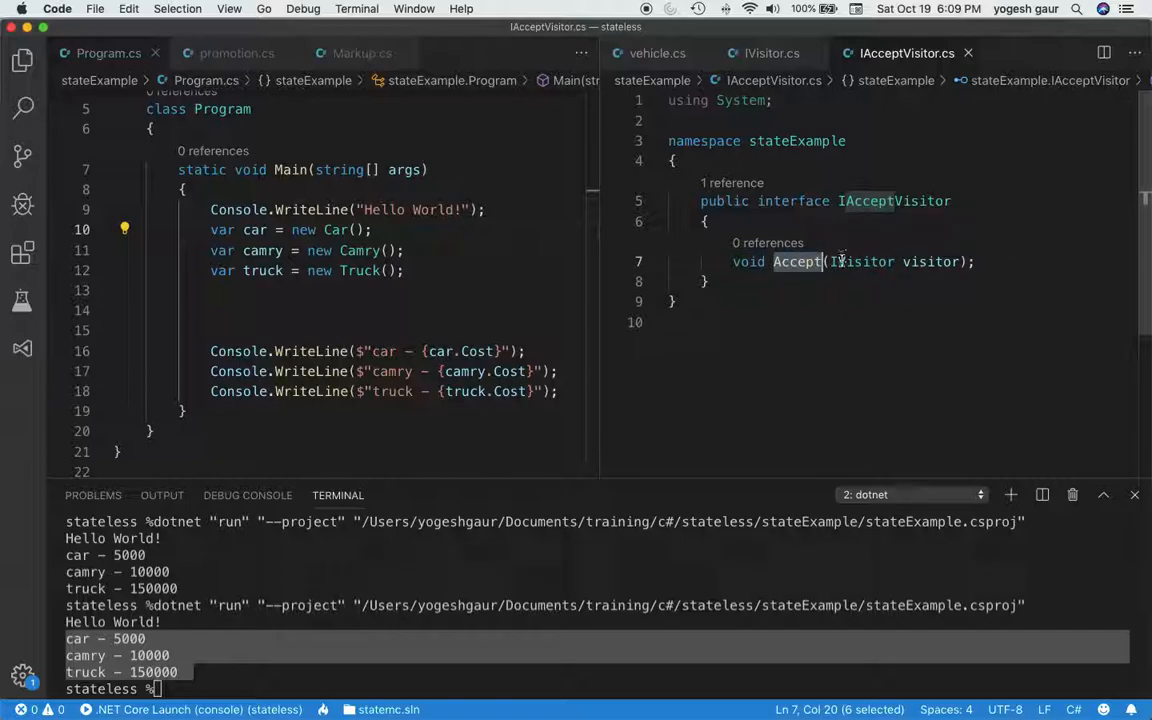
# Review the IVisitor interface's Visit(Vehicle) declaration and return to the Vehicle class.
pyautogui.doubleClick(862, 260)
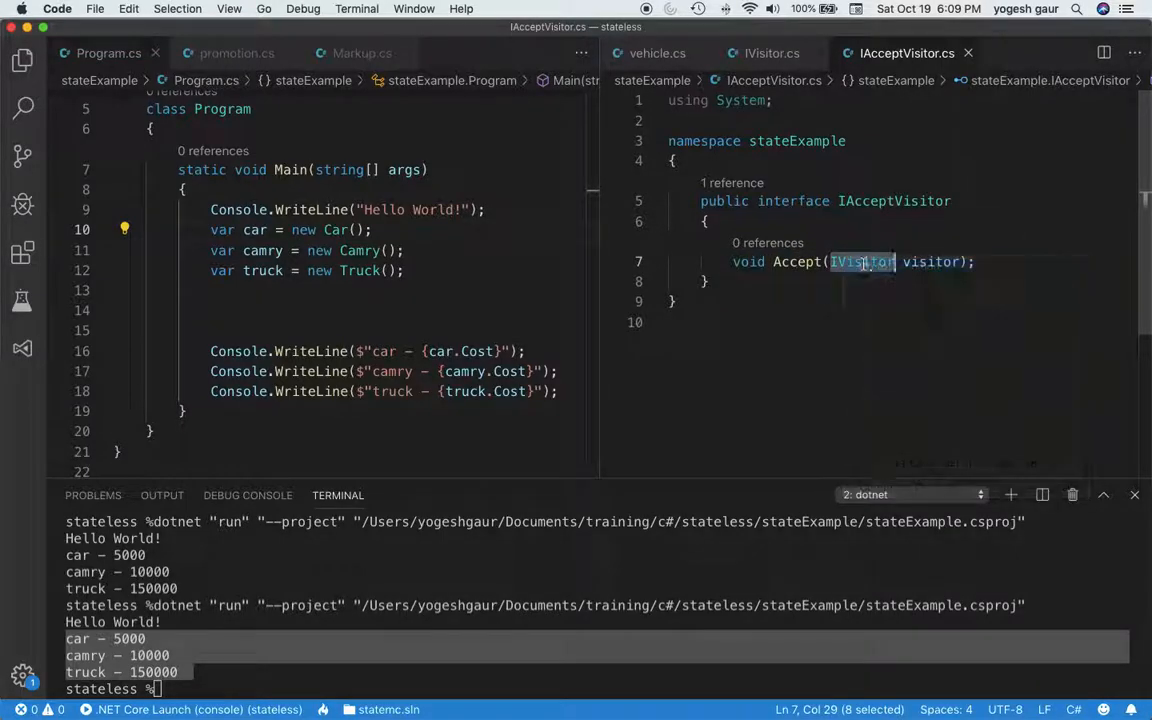
pyautogui.click(772, 52)
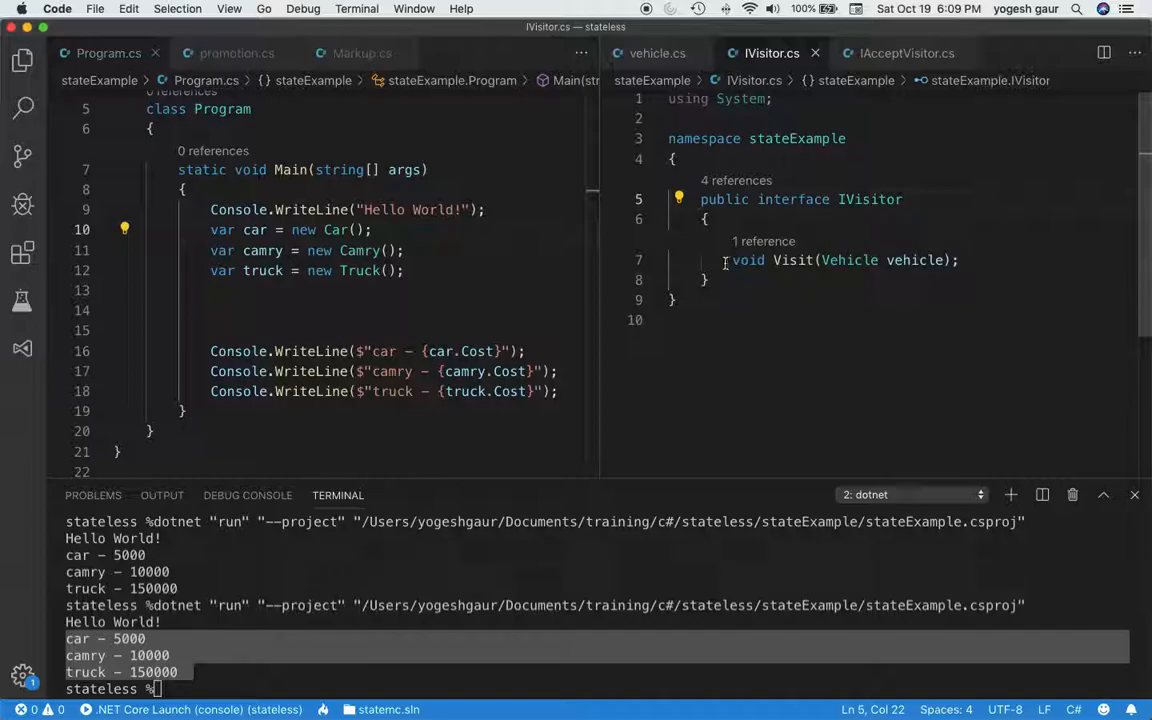
pyautogui.tripleClick(844, 260)
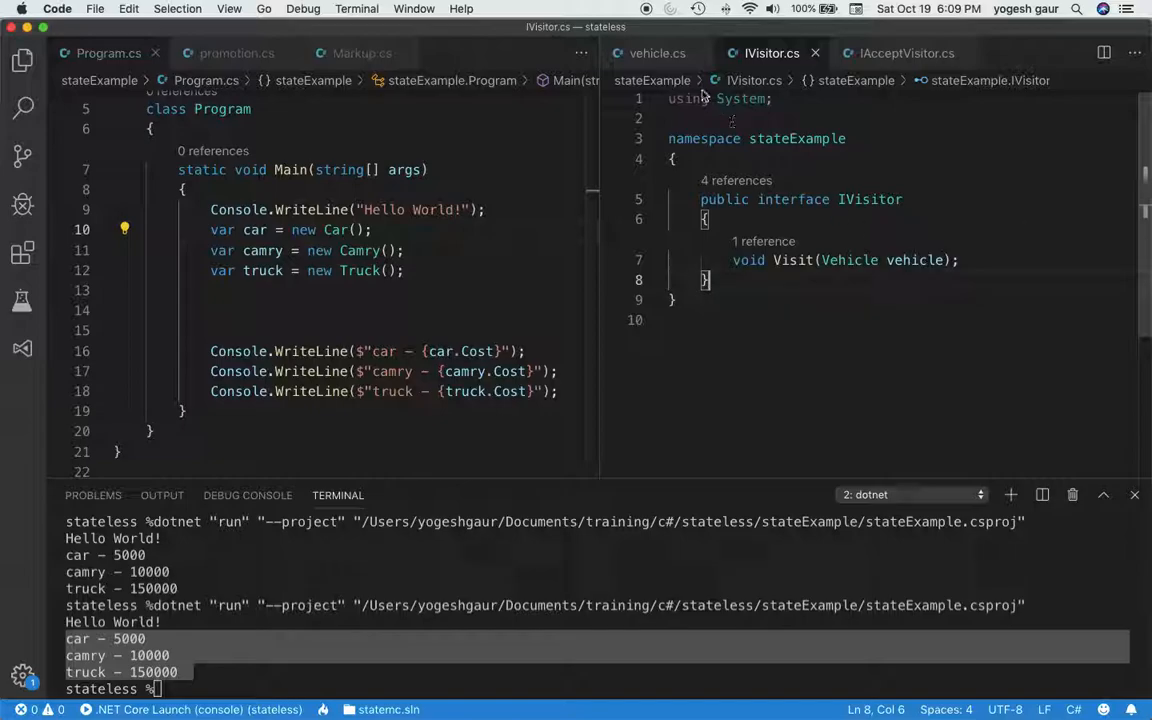
pyautogui.click(656, 52)
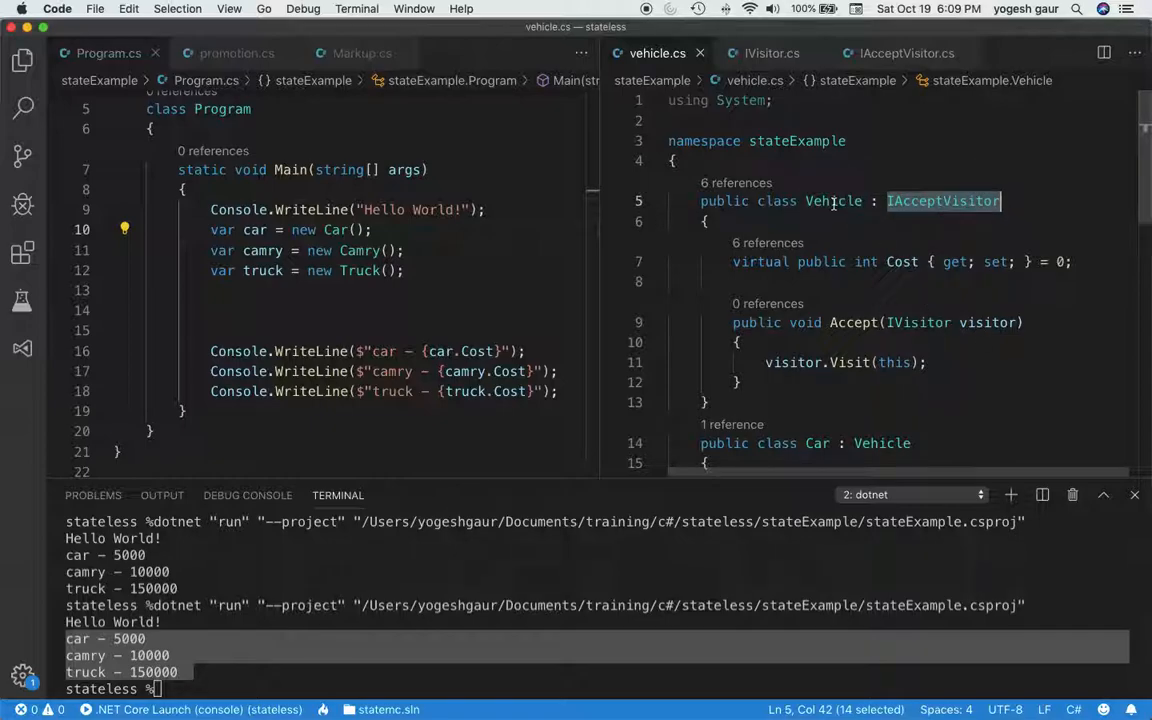
# View the Car, Camry and Truck cost overrides, then show the Promotion visitor cutting cost to 90%.
pyautogui.scroll(-3)
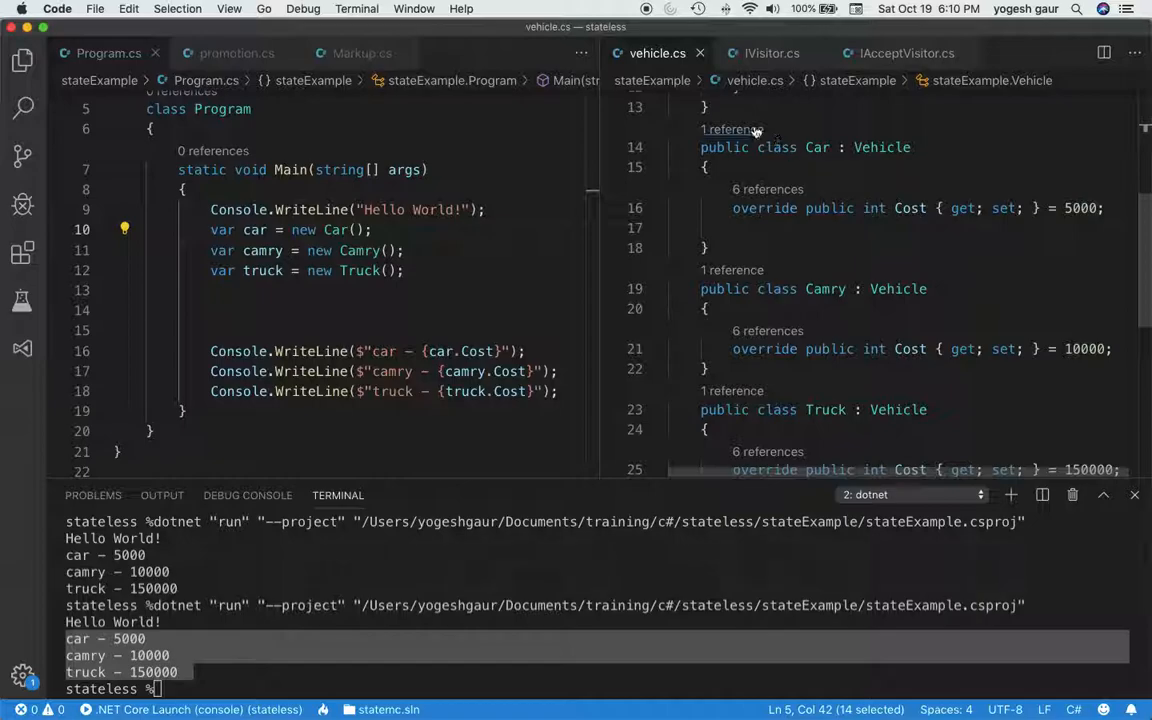
pyautogui.moveTo(434, 60)
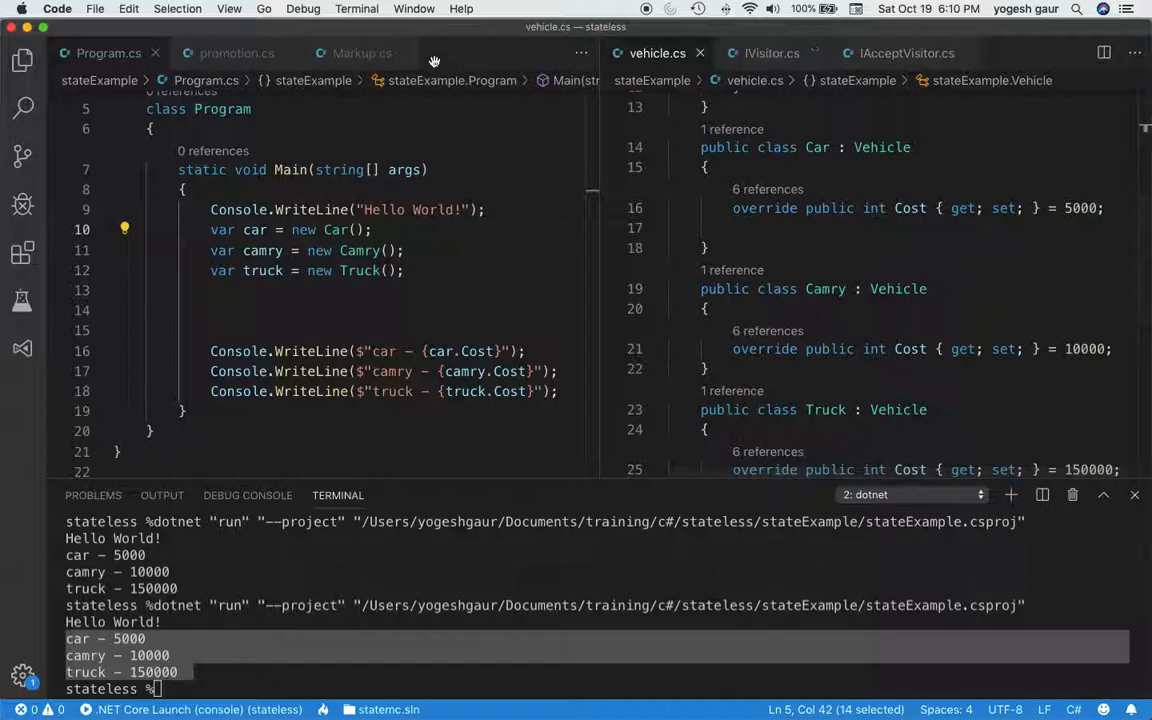
pyautogui.click(236, 52)
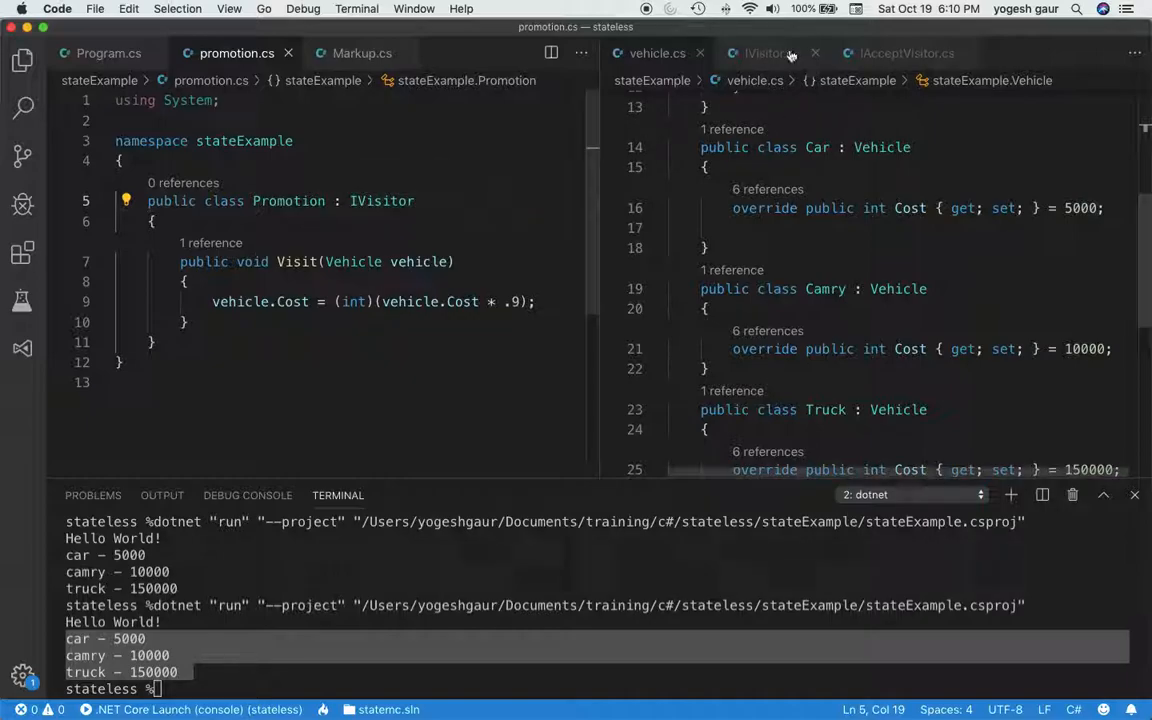
# Show IVisitor on the right and the Markup visitor, adding 7500 to cost, on the left.
pyautogui.click(770, 52)
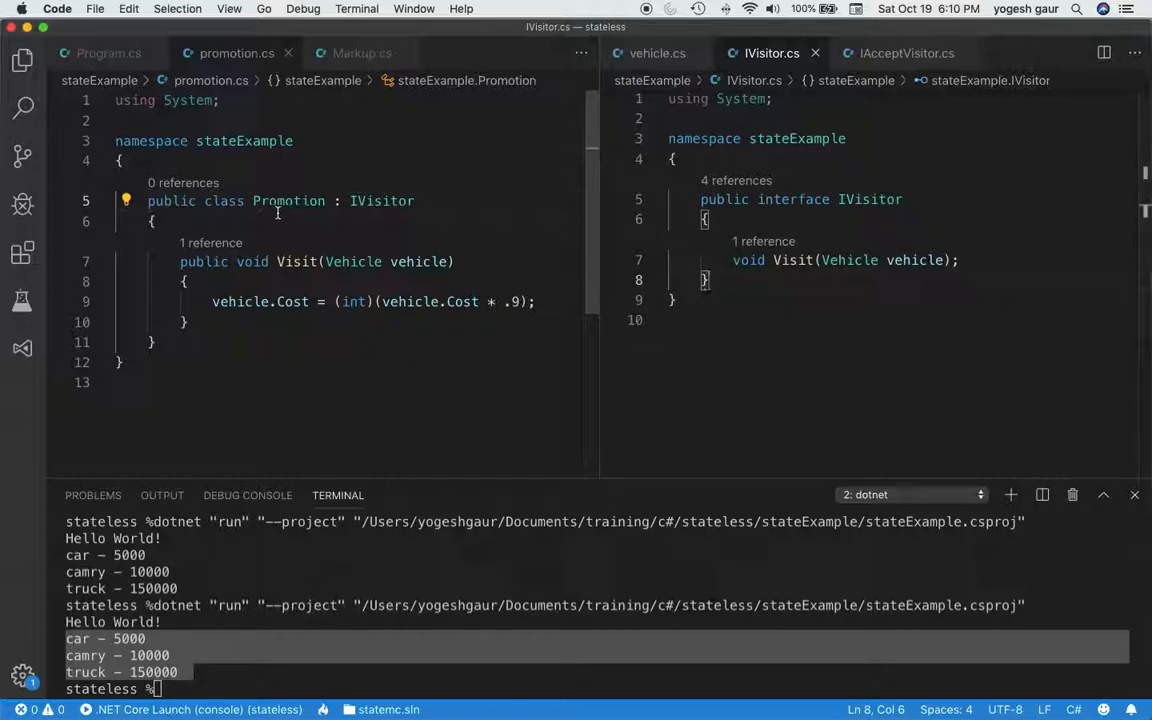
pyautogui.moveTo(364, 270)
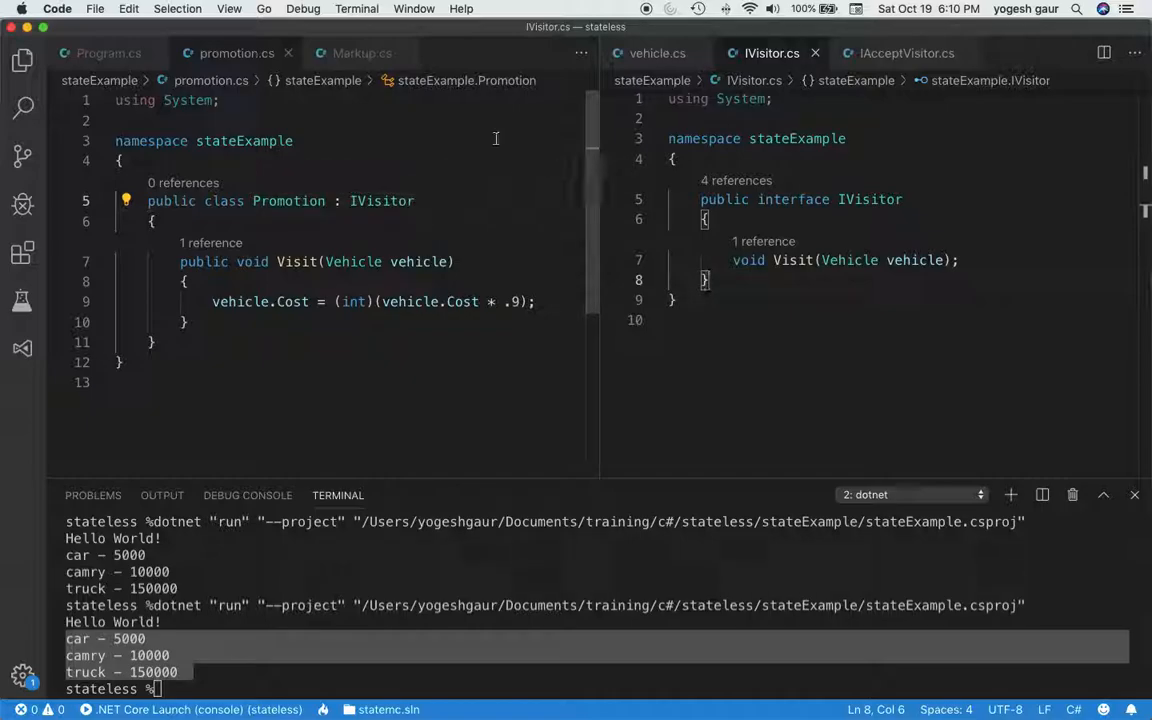
pyautogui.click(360, 52)
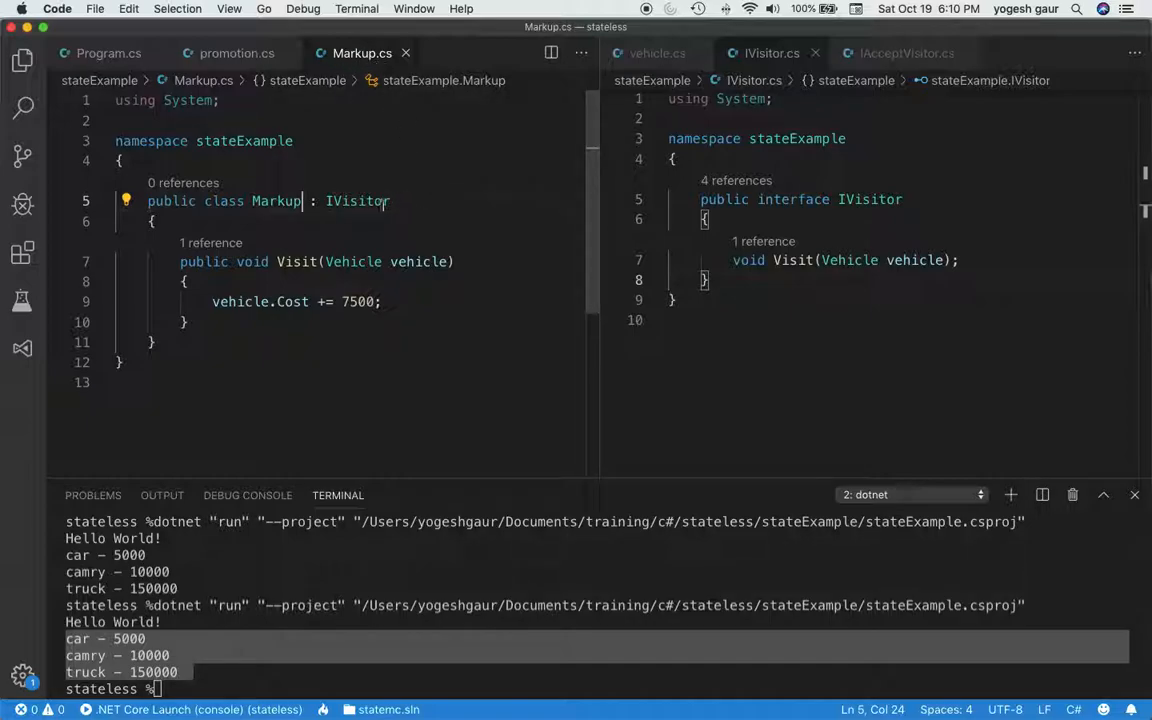
pyautogui.moveTo(356, 200)
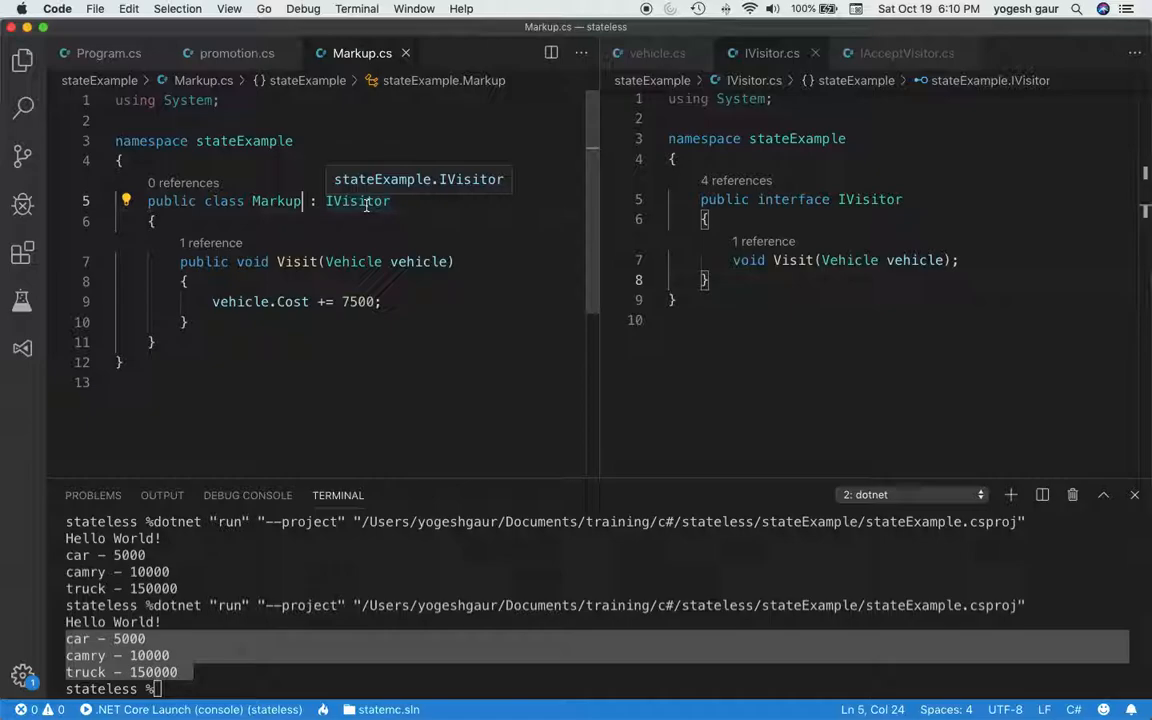
pyautogui.moveTo(404, 244)
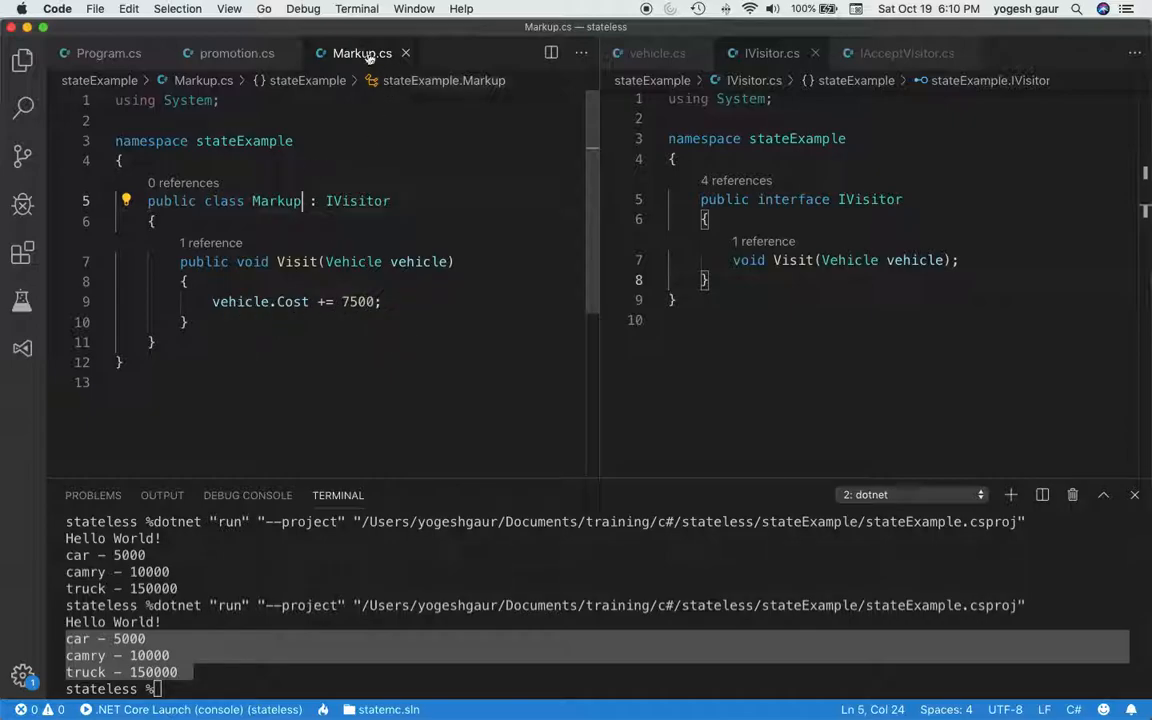
# Place the cursor on the blank line after the truck declaration in Program.cs and switch to the tmp.cs snippet.
pyautogui.click(108, 52)
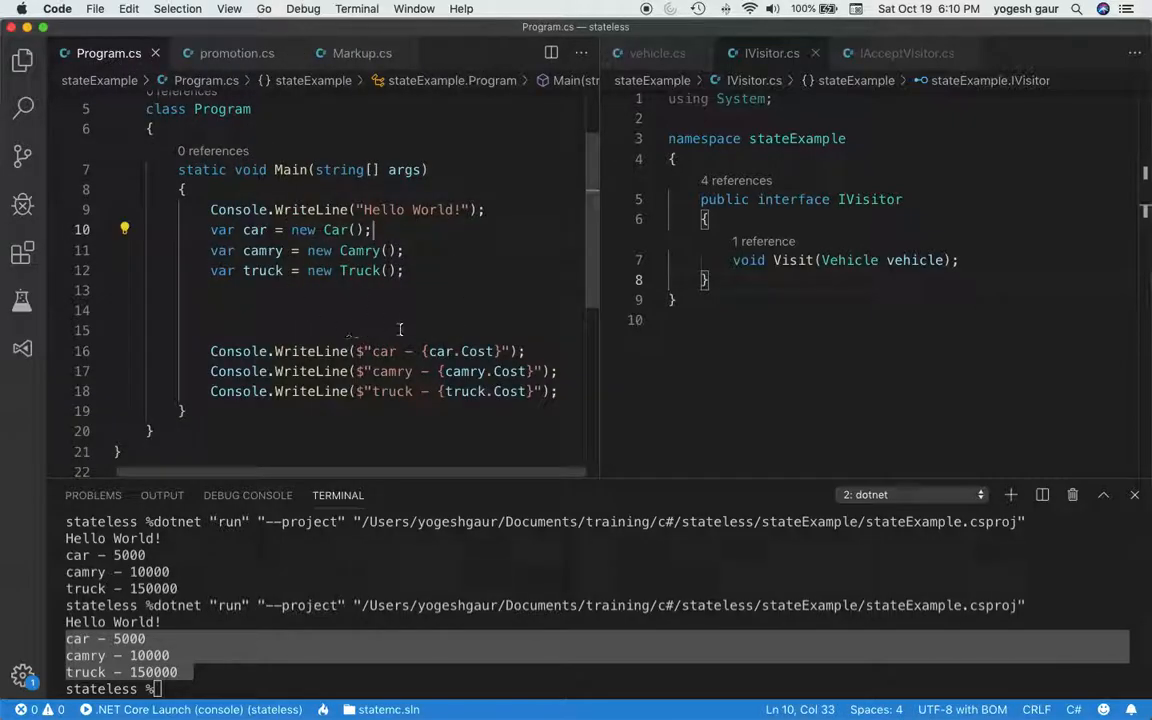
pyautogui.moveTo(260, 304)
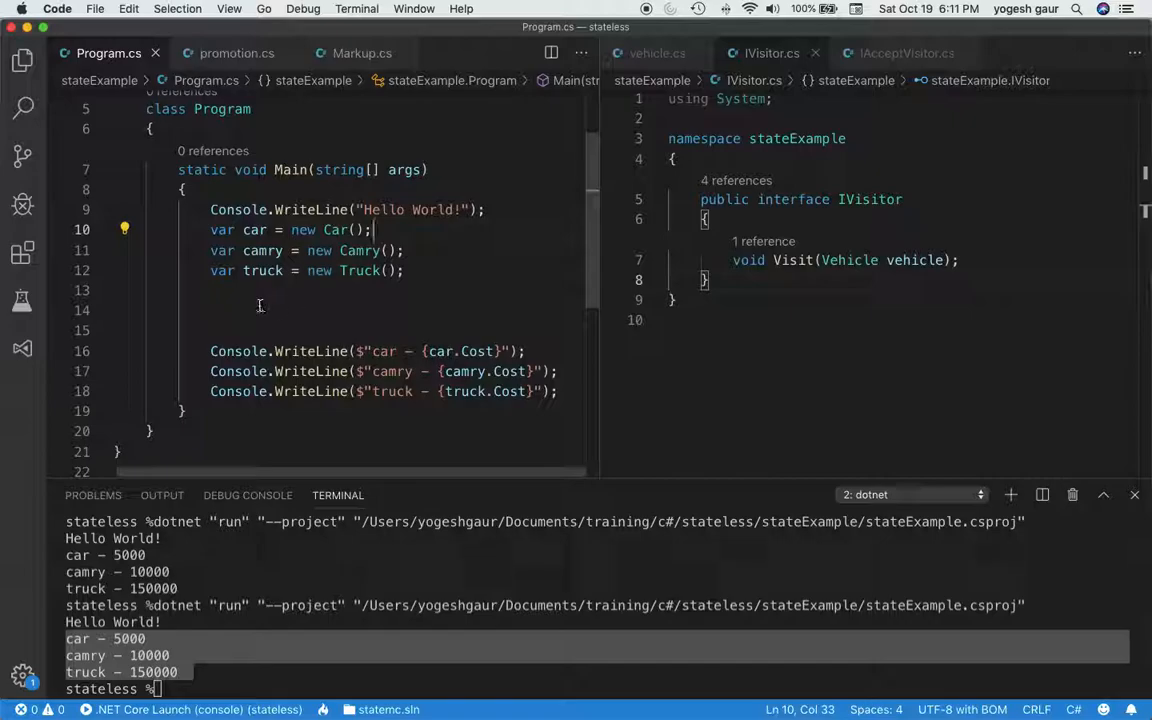
pyautogui.click(234, 310)
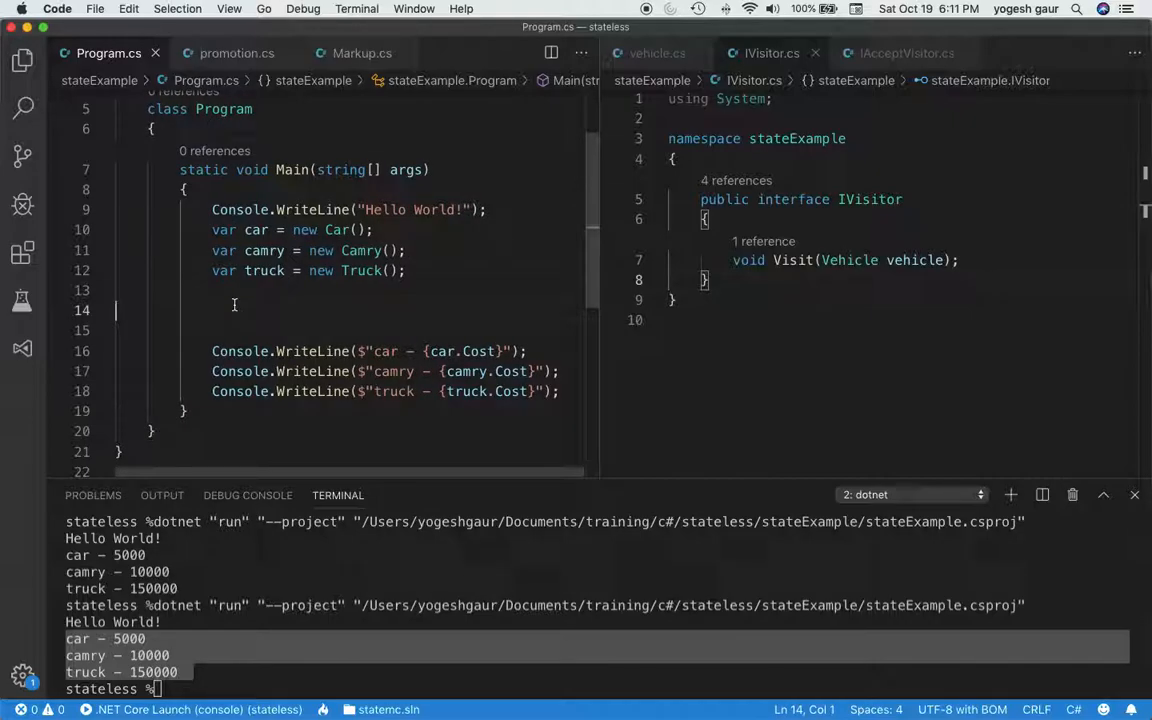
pyautogui.press('cmd+tab')
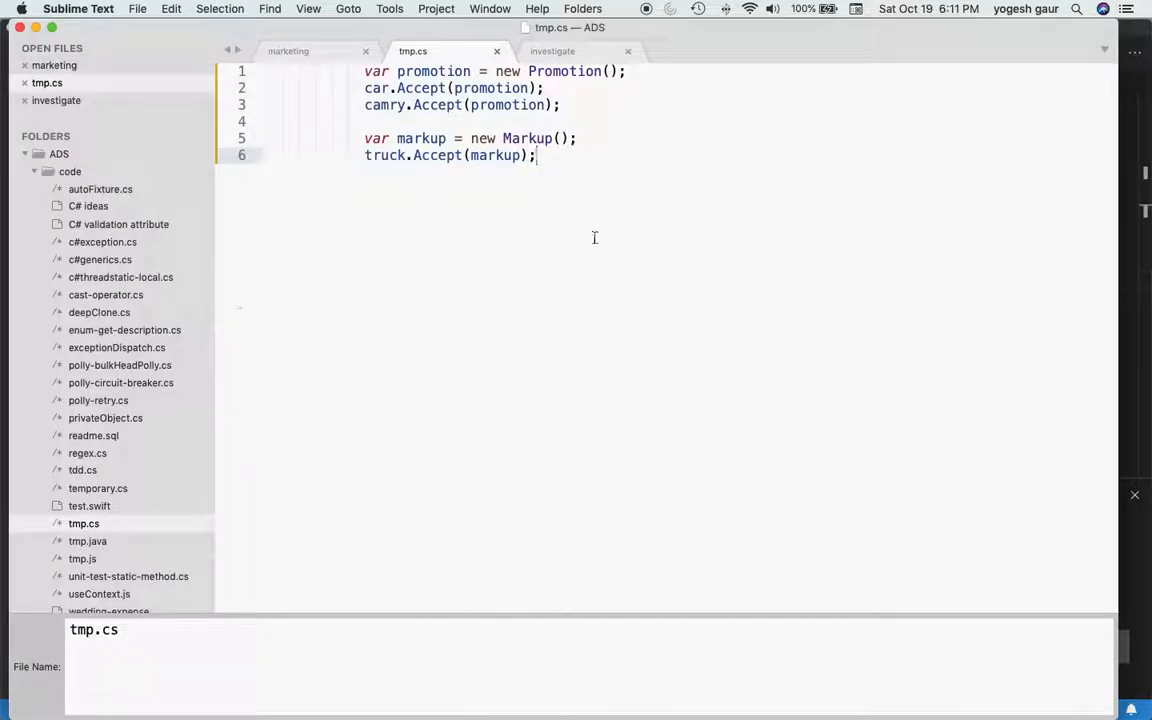
# Select the whole Promotion/Markup visitor snippet in tmp.cs and switch back to VS Code.
pyautogui.press('cmd+a')
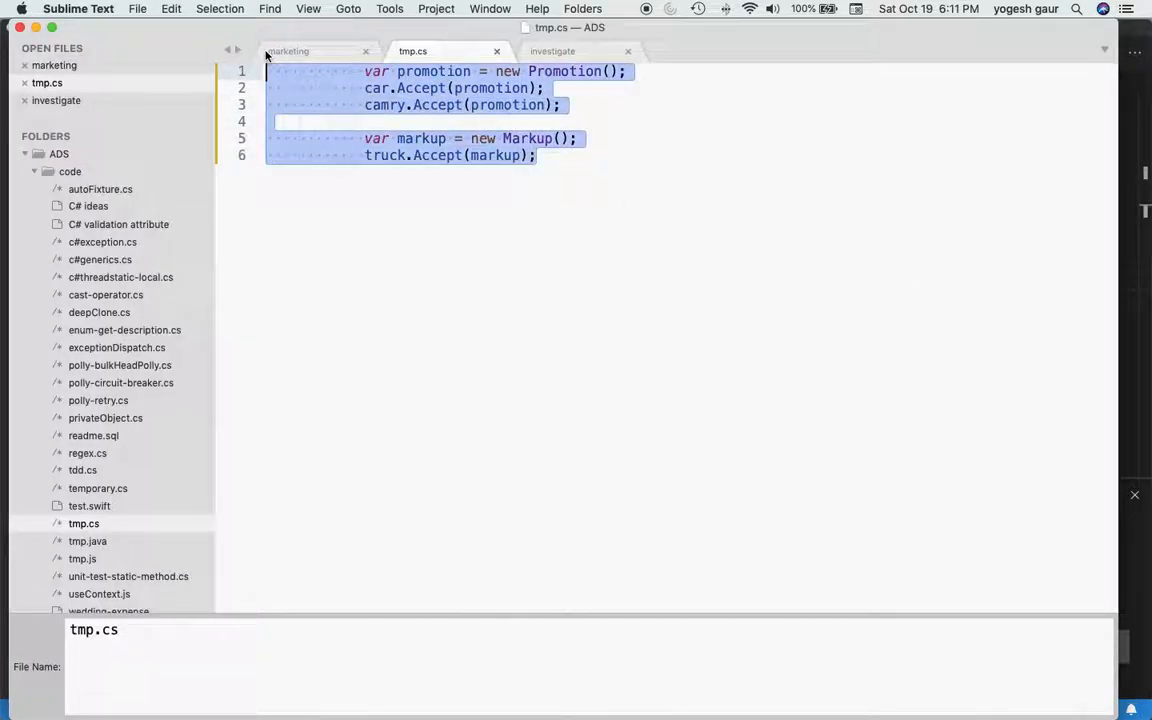
pyautogui.press('cmd+tab')
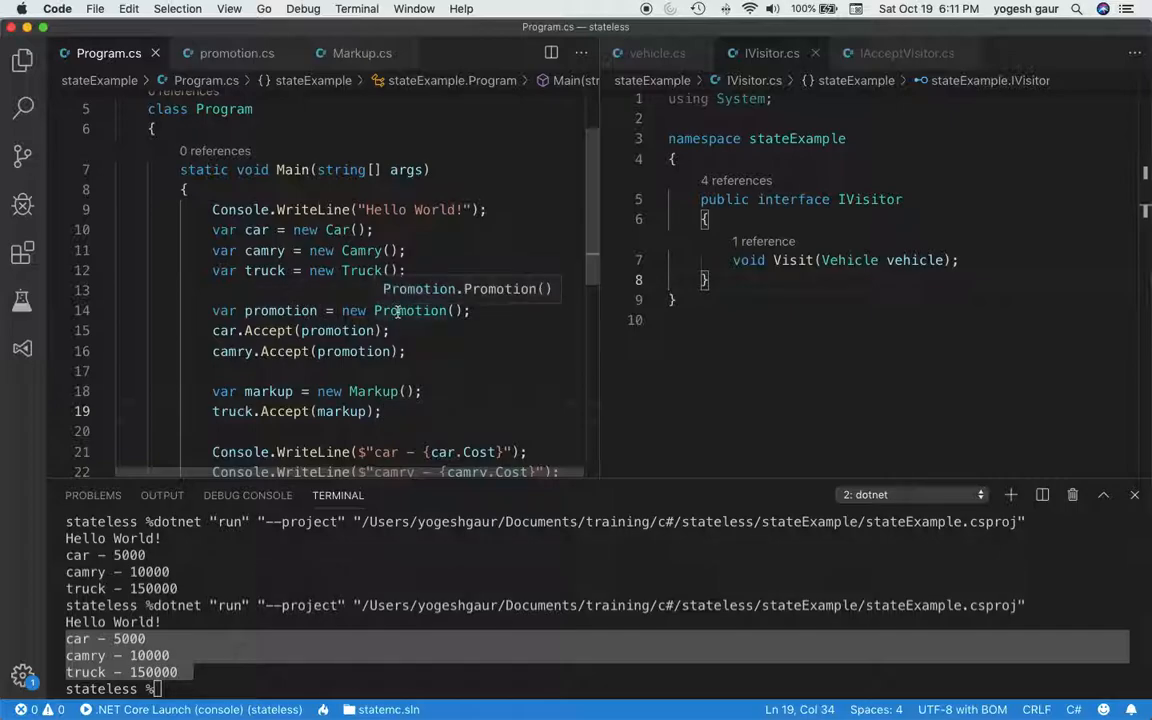
pyautogui.moveTo(278, 336)
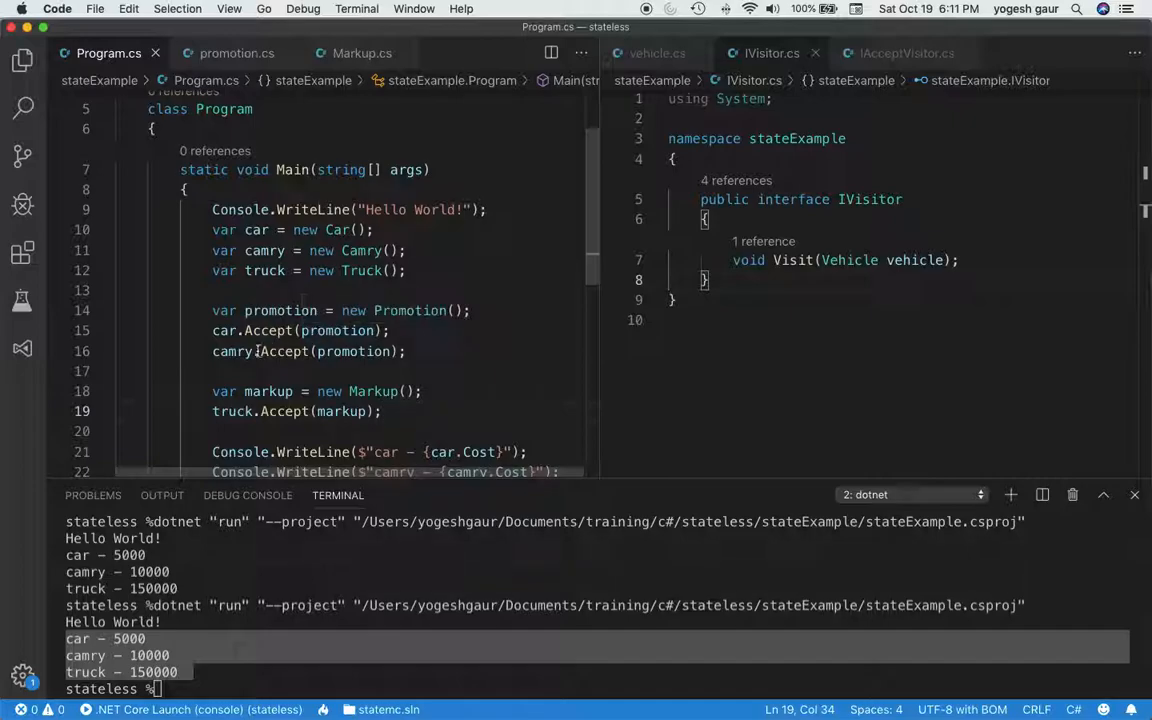
pyautogui.moveTo(352, 352)
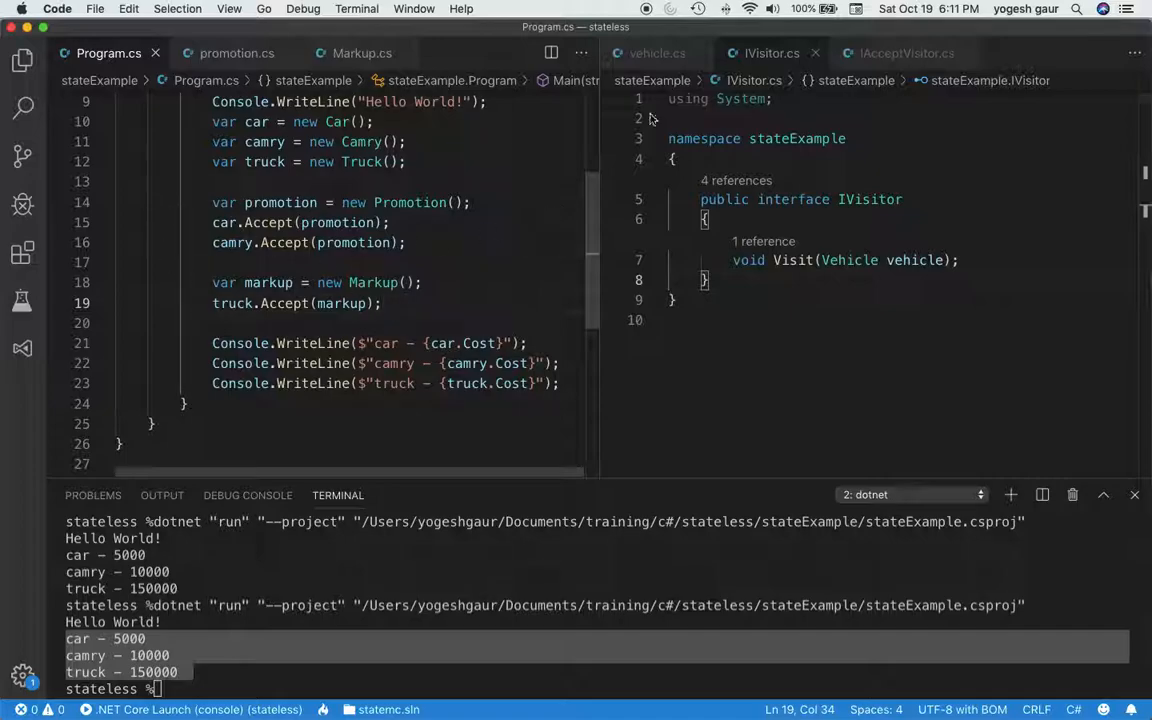
# Reopen the Vehicle class and scroll through it after the visitor calls are pasted into Main.
pyautogui.click(656, 52)
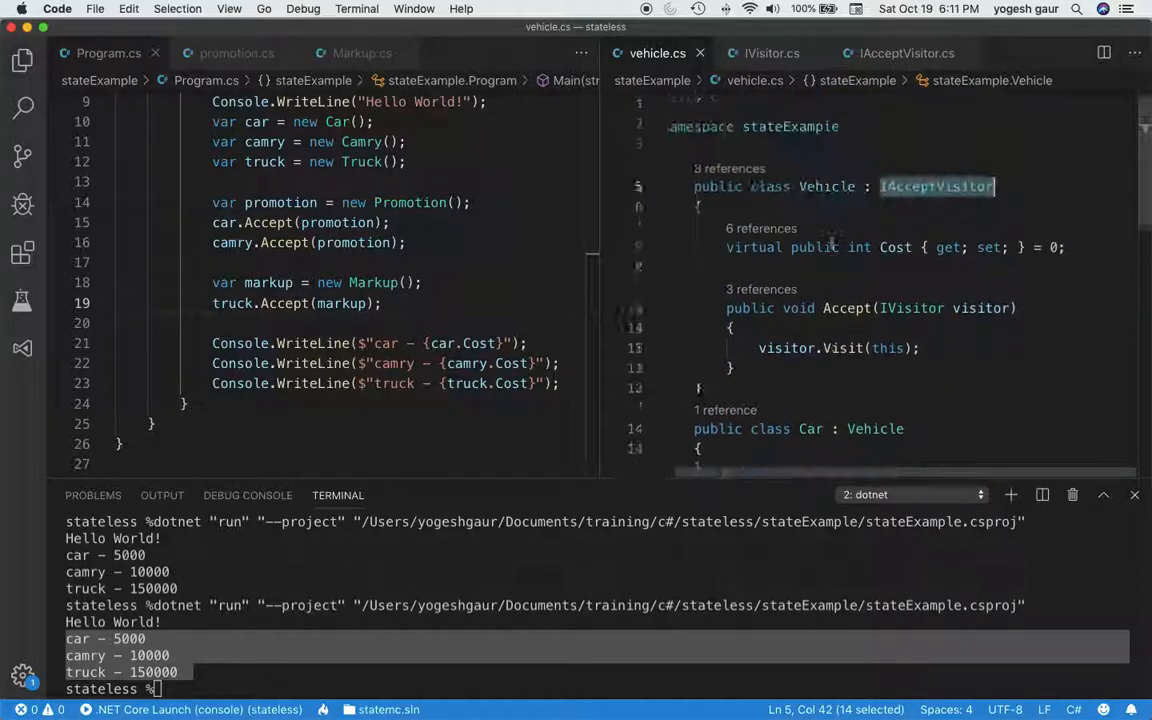
pyautogui.scroll(-3)
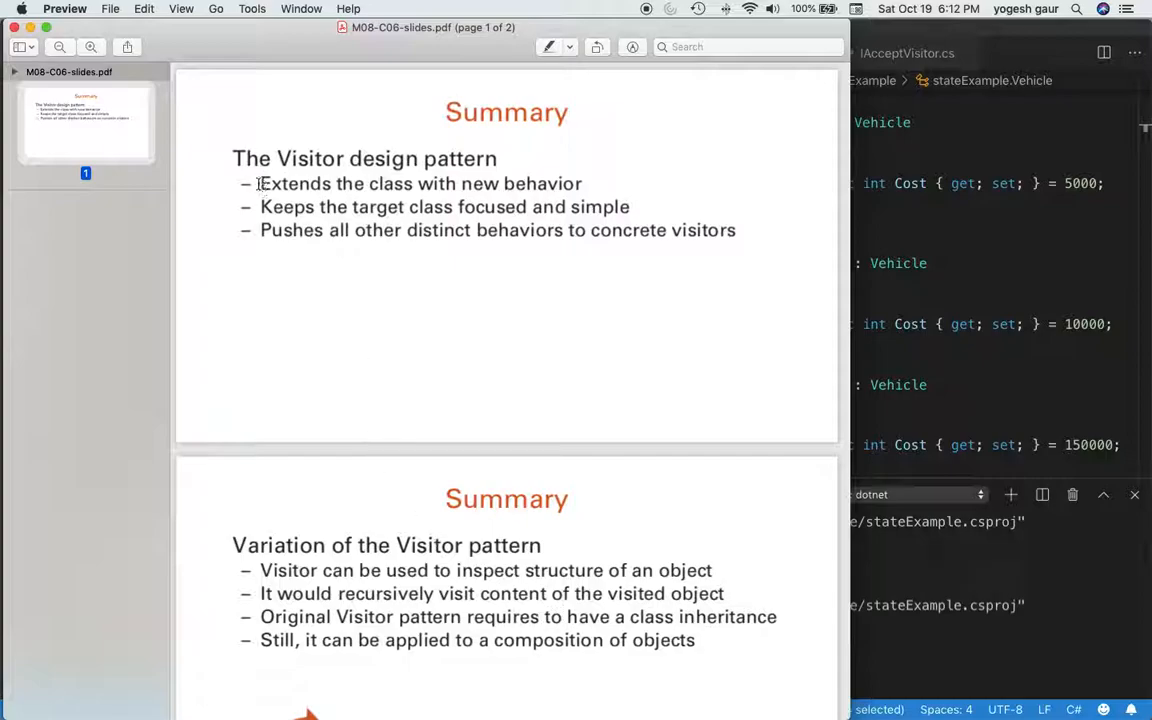
# Highlight the 'focused and simple' and 'concrete visitors' summary bullets, then switch to the tutorial website.
pyautogui.moveTo(260, 184); pyautogui.dragTo(582, 184)
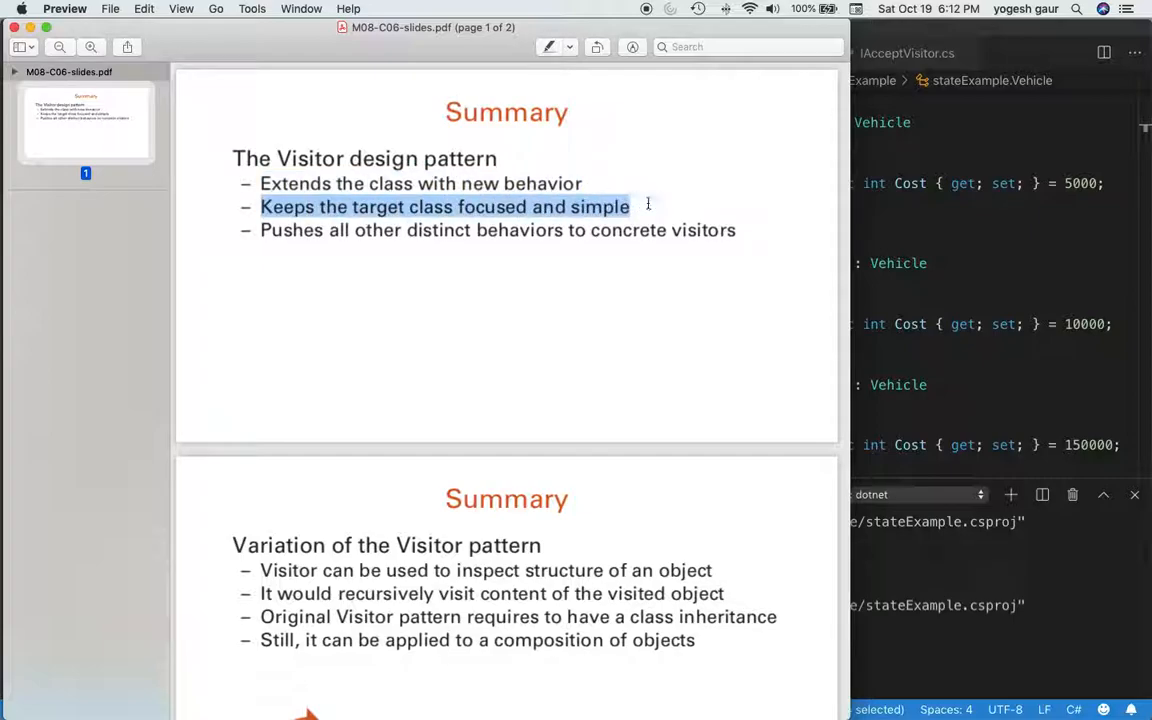
pyautogui.click(296, 242)
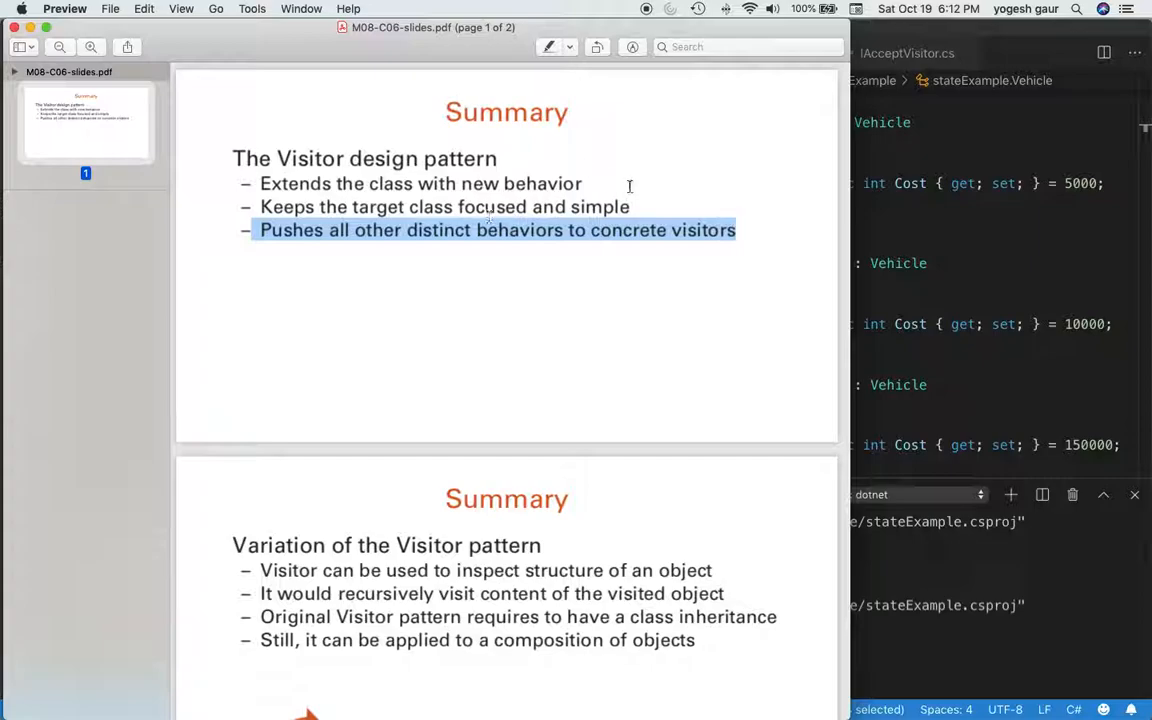
pyautogui.press('cmd+tab')
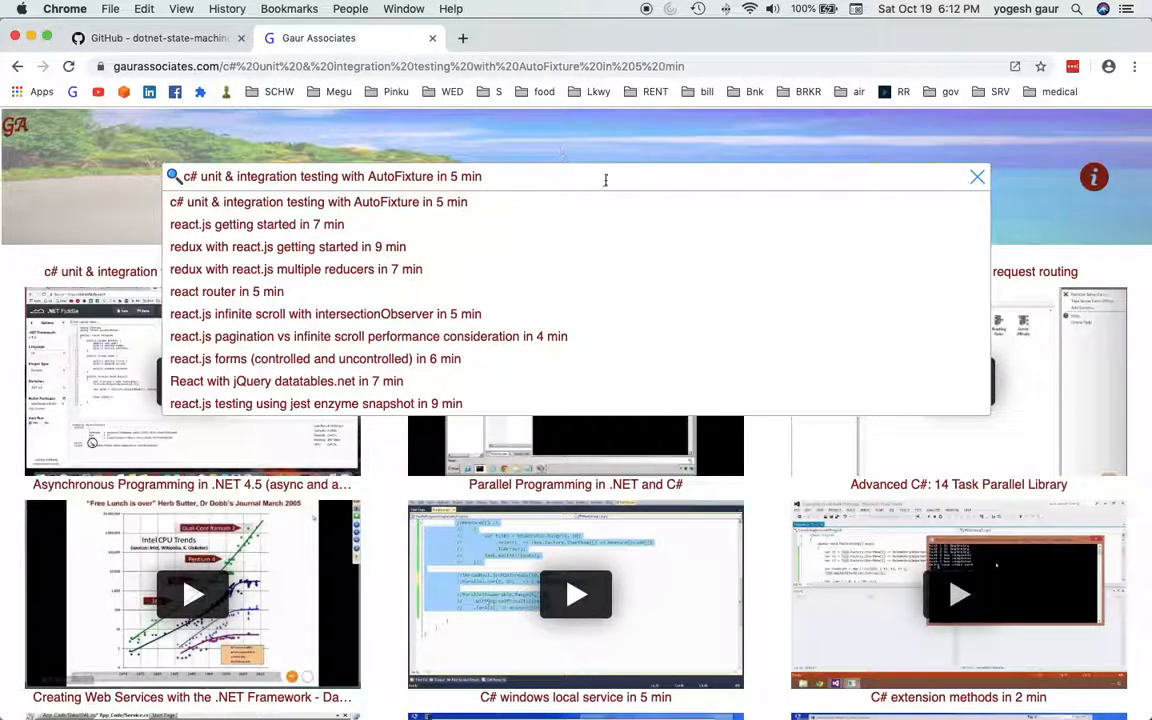
# Search the tutorial site for 'c# visit' to find C# visitor videos.
pyautogui.write('c# visit')
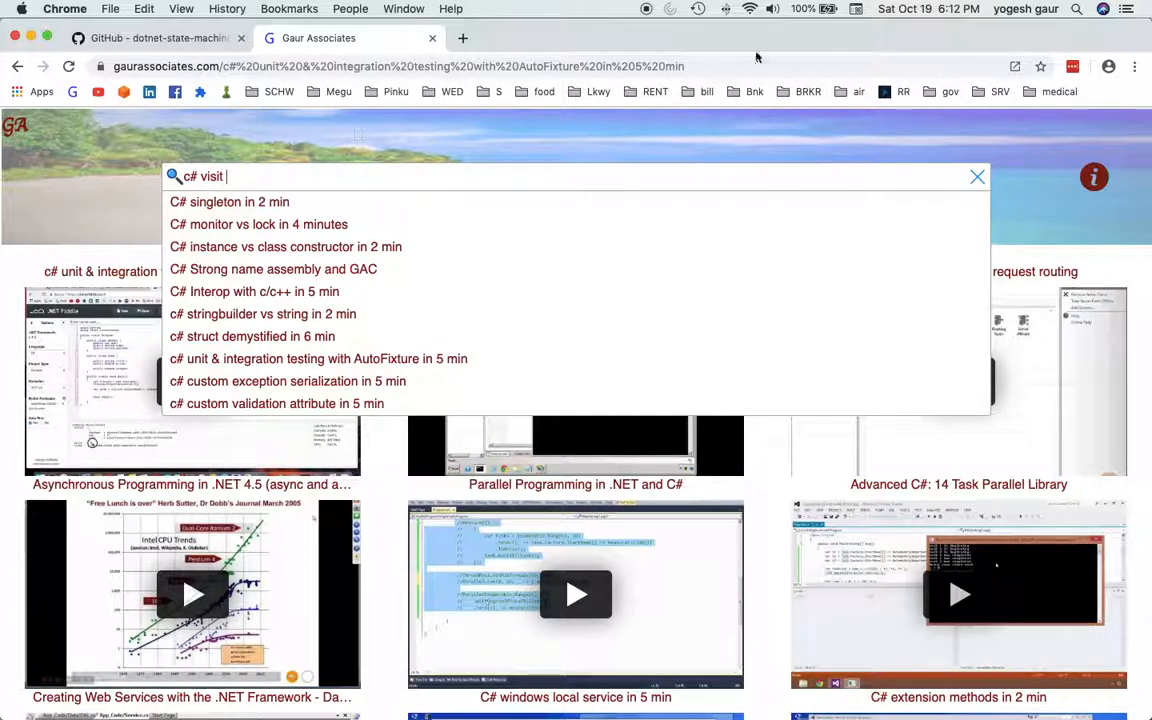